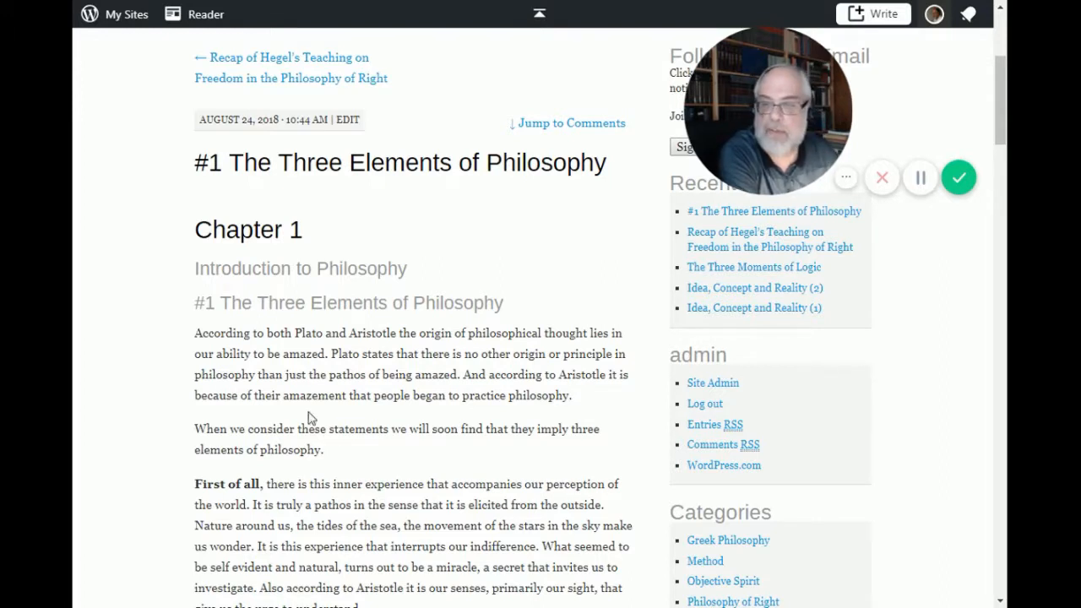
scroll("down", 3)
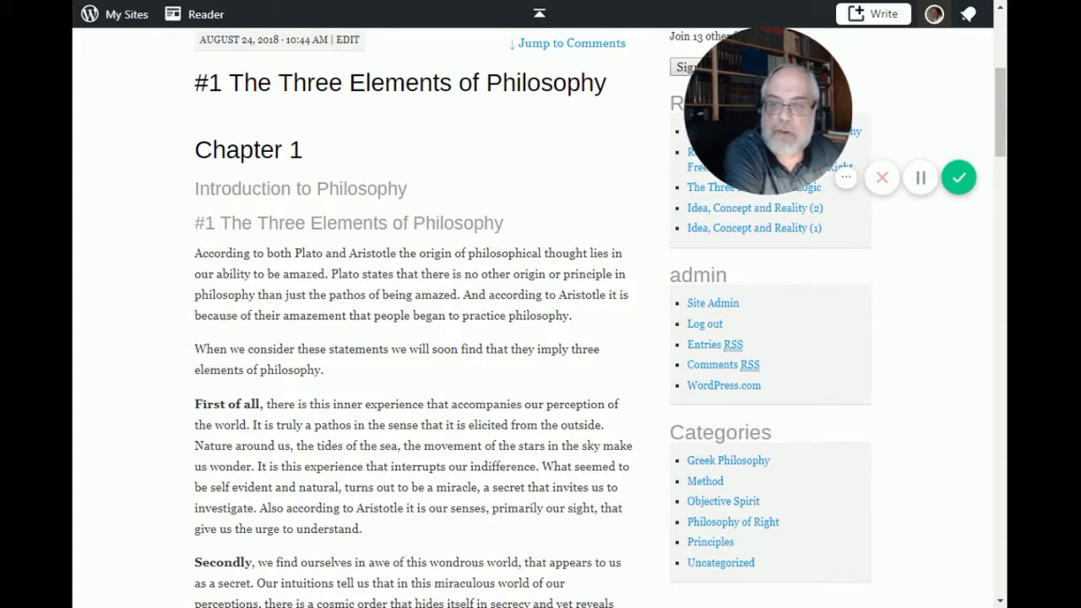
mouse_move(486, 308)
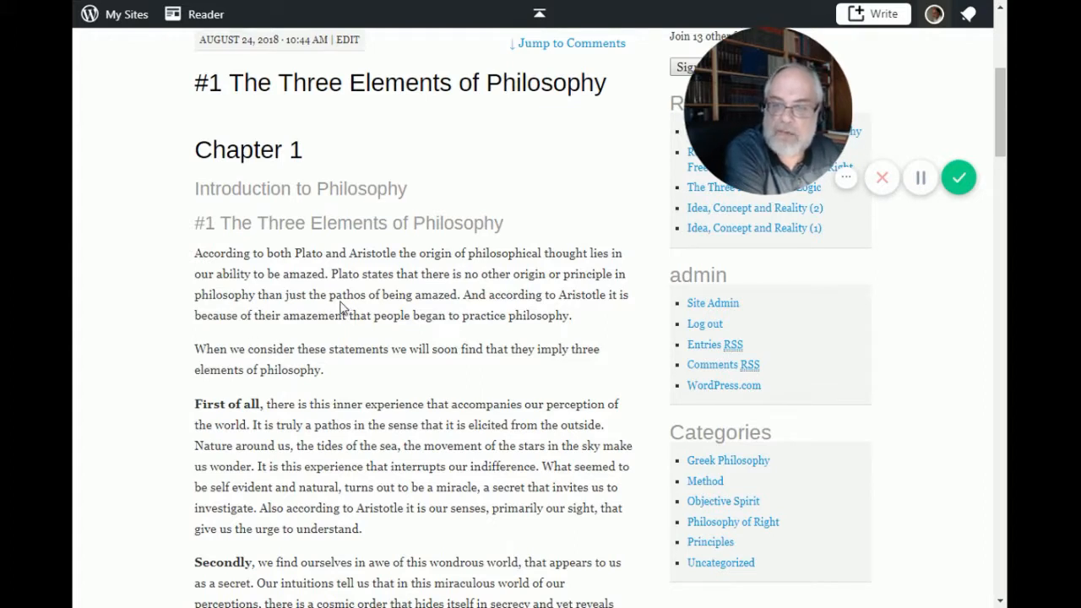
mouse_move(163, 334)
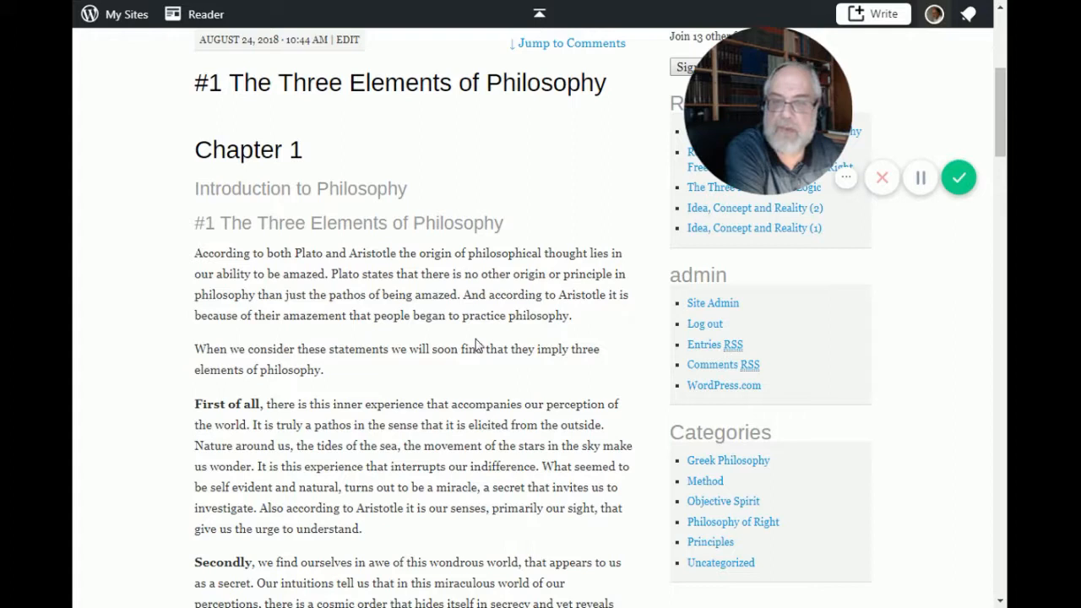
mouse_move(554, 346)
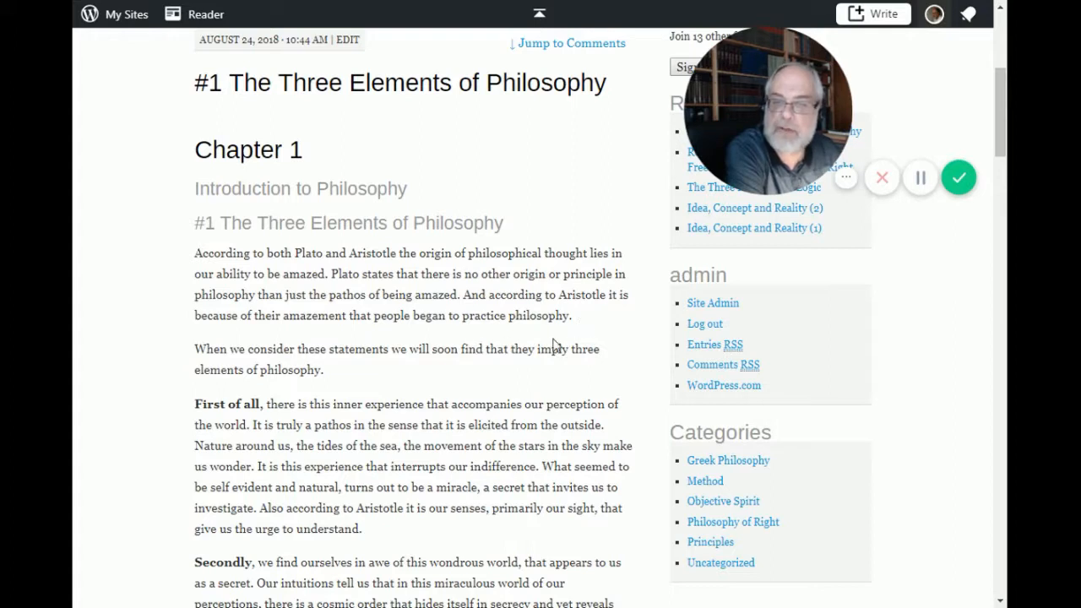
mouse_move(263, 344)
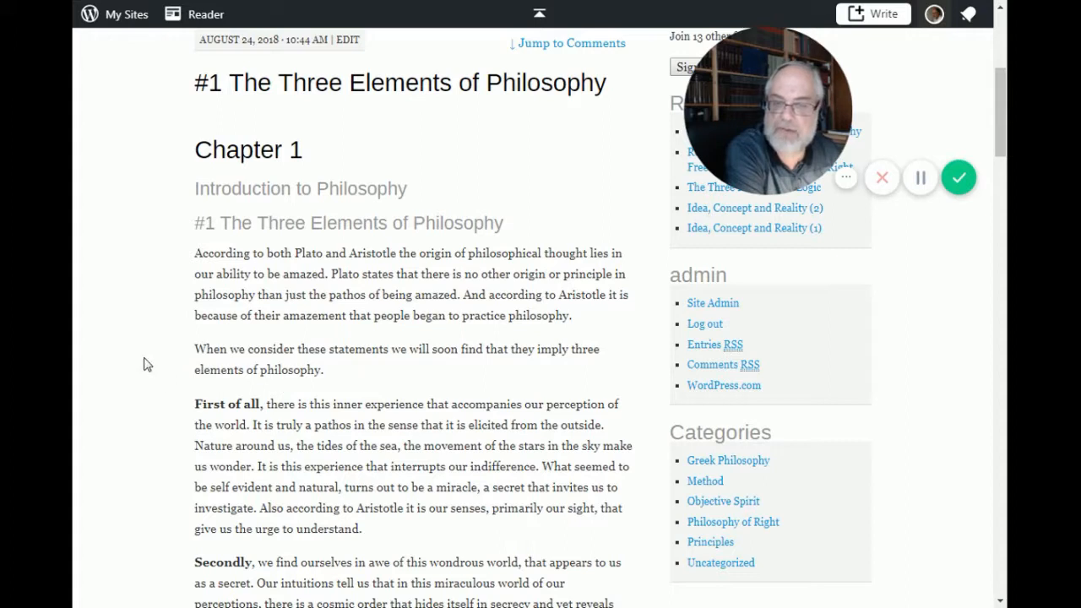
scroll("down", 3)
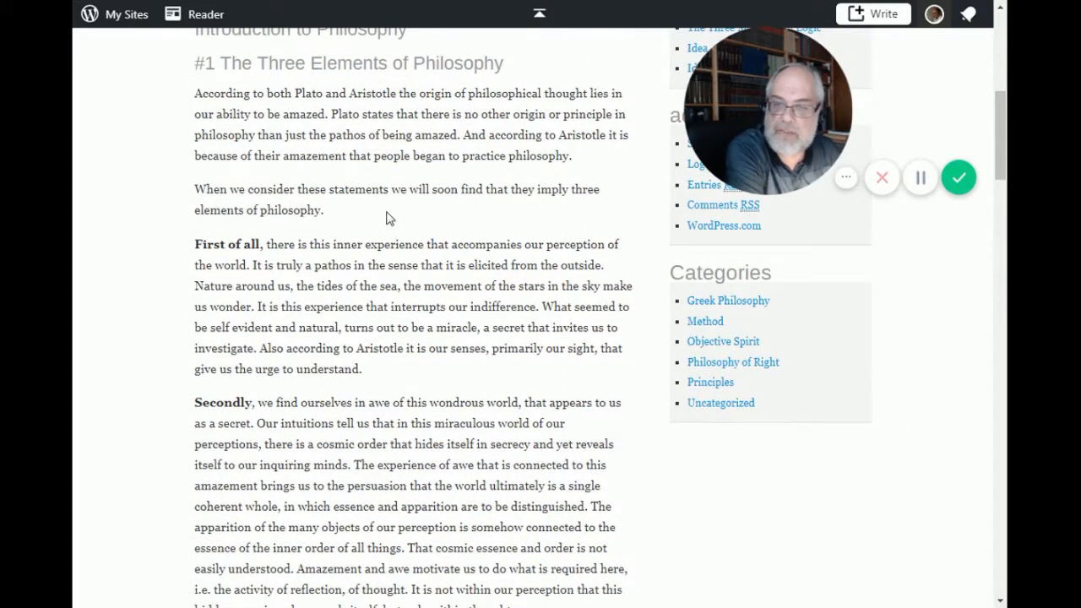
mouse_move(462, 223)
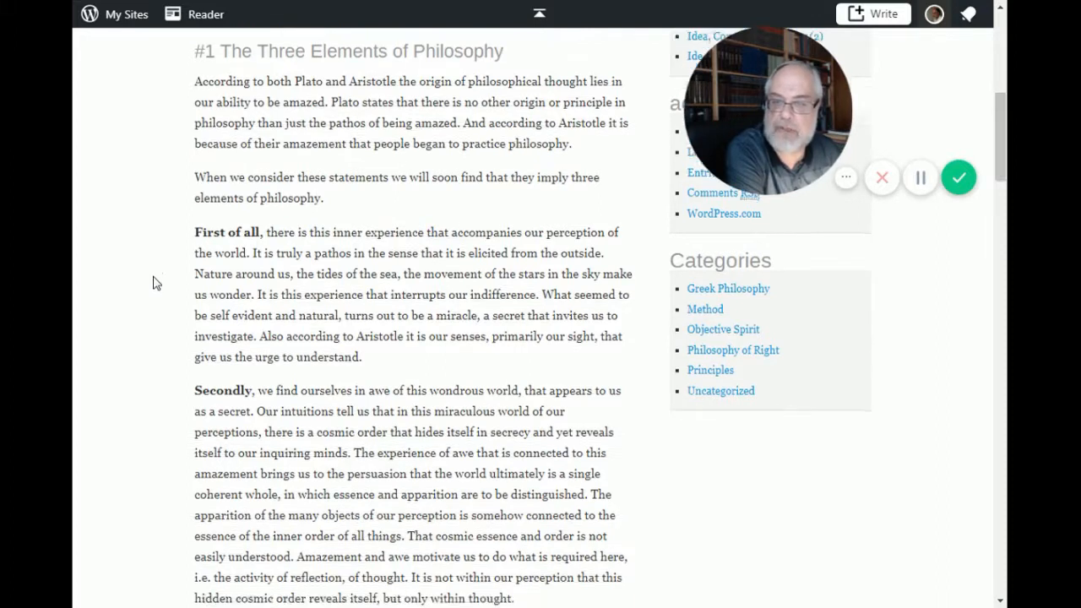
scroll("down", 3)
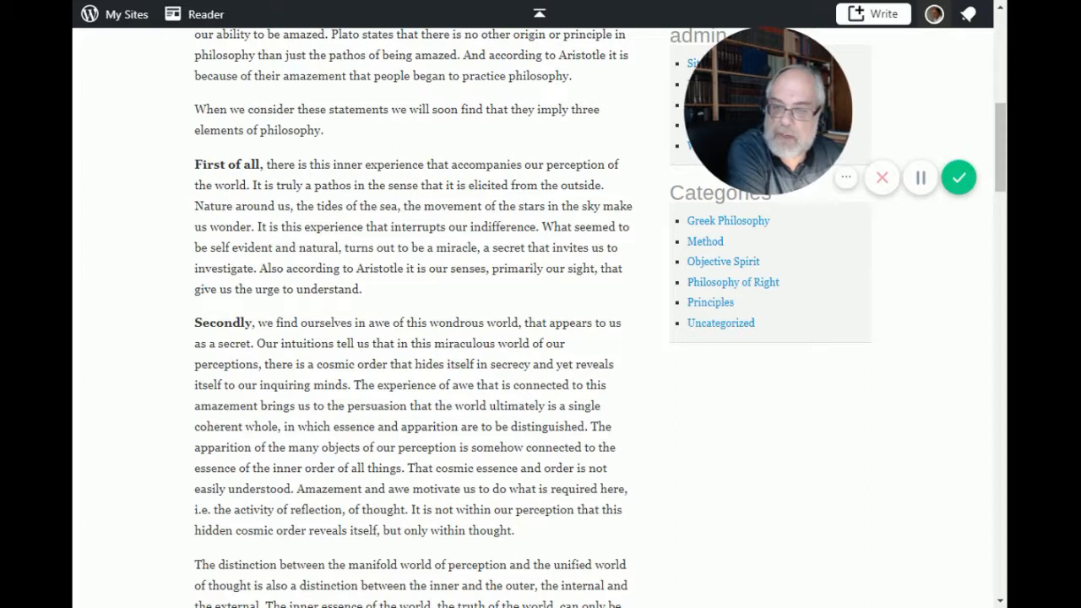
mouse_move(494, 243)
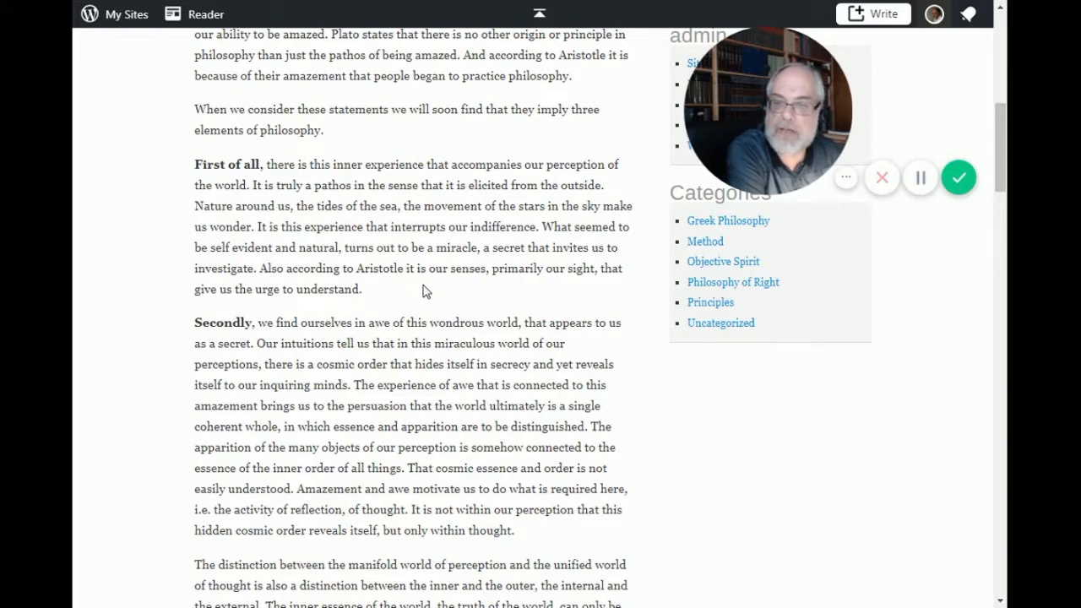
mouse_move(525, 281)
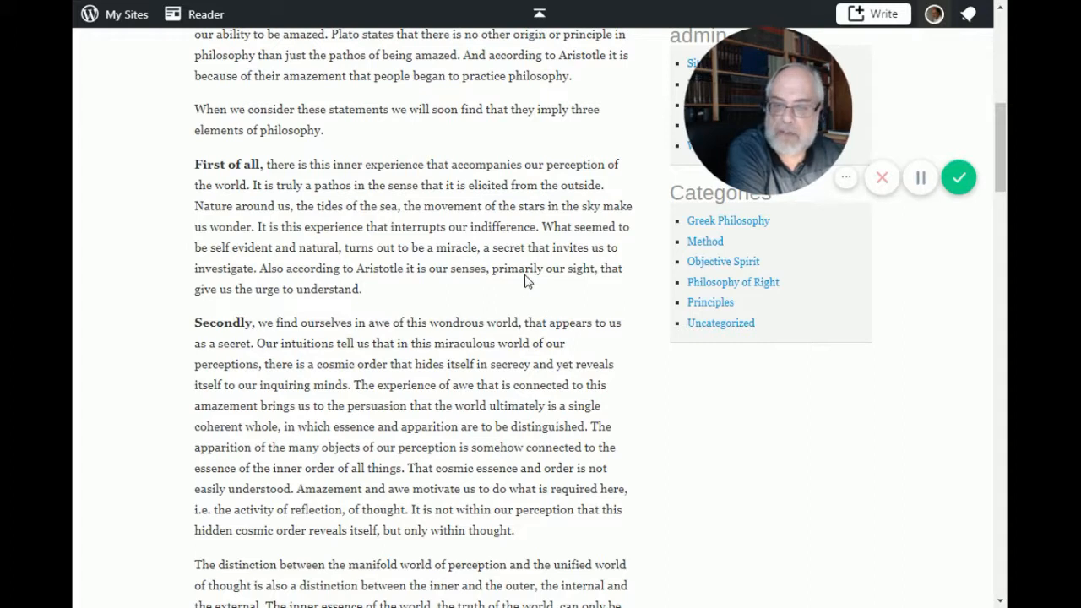
mouse_move(172, 307)
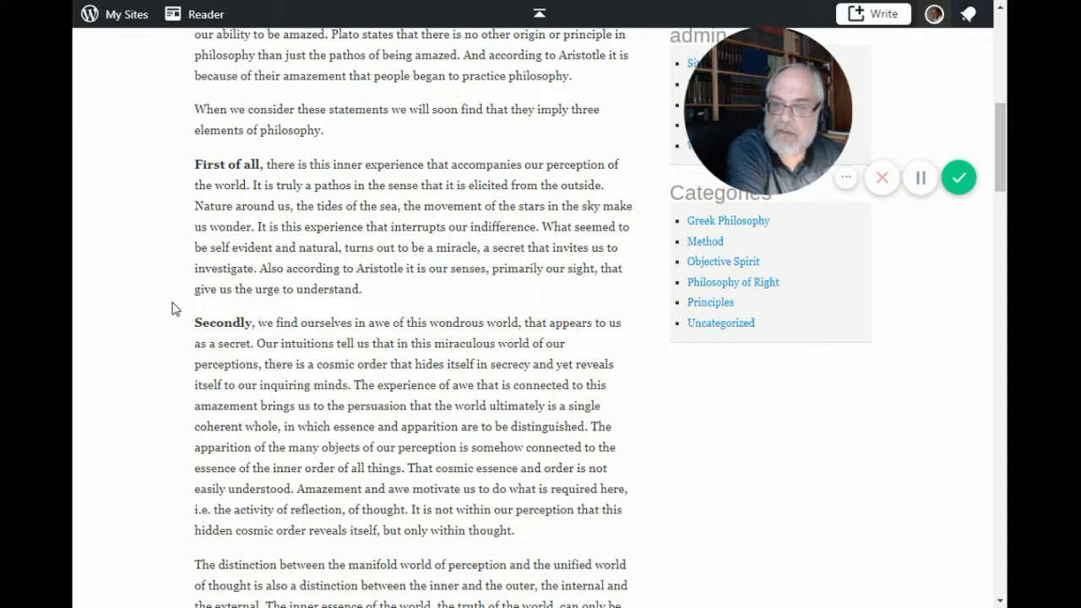
scroll("down", 3)
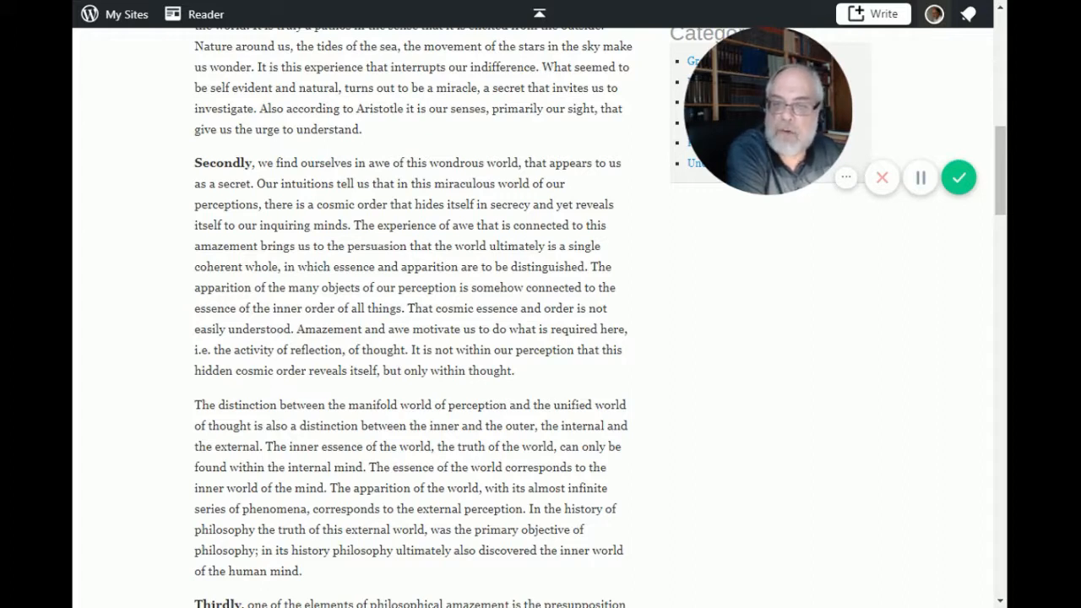
mouse_move(235, 263)
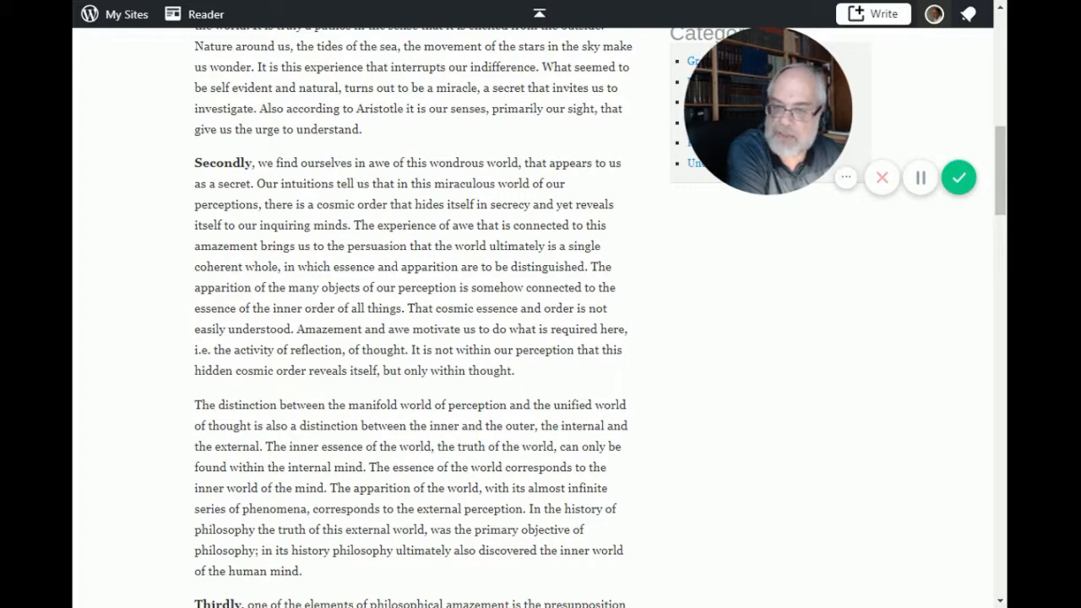
mouse_move(429, 264)
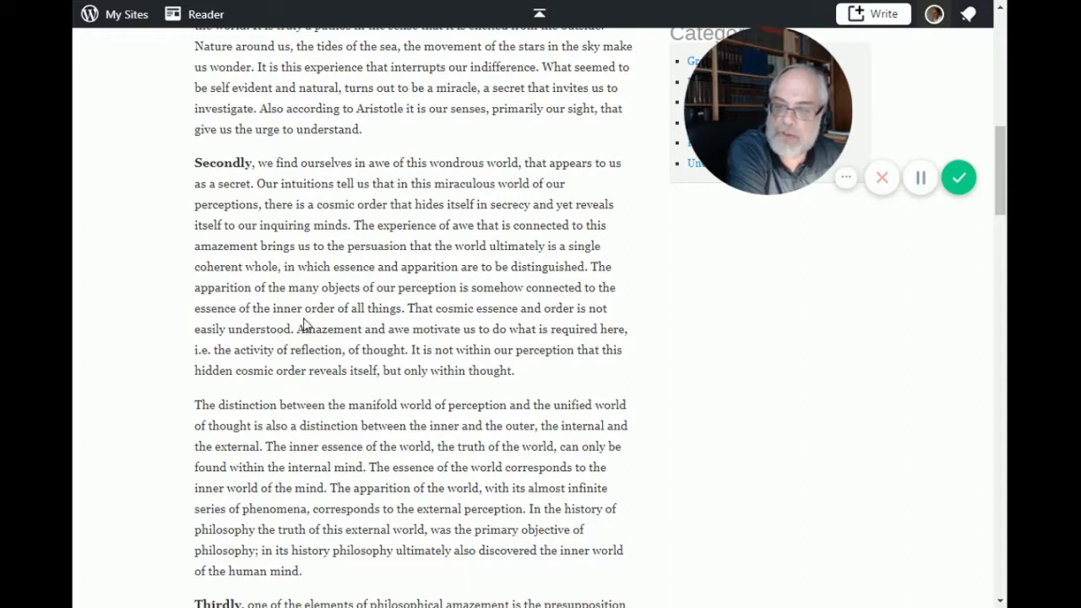
mouse_move(425, 324)
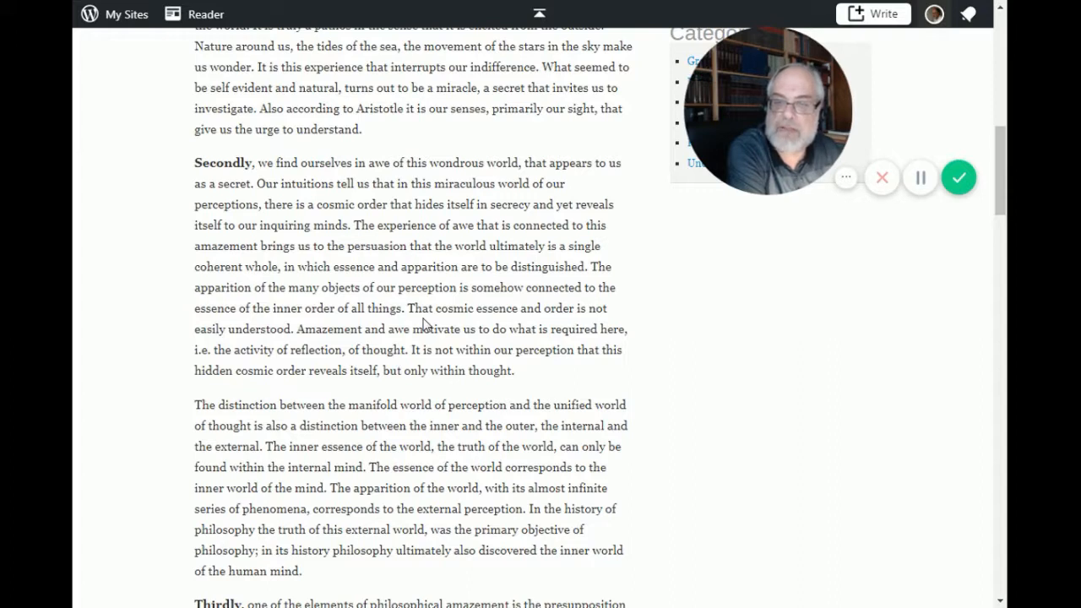
mouse_move(209, 348)
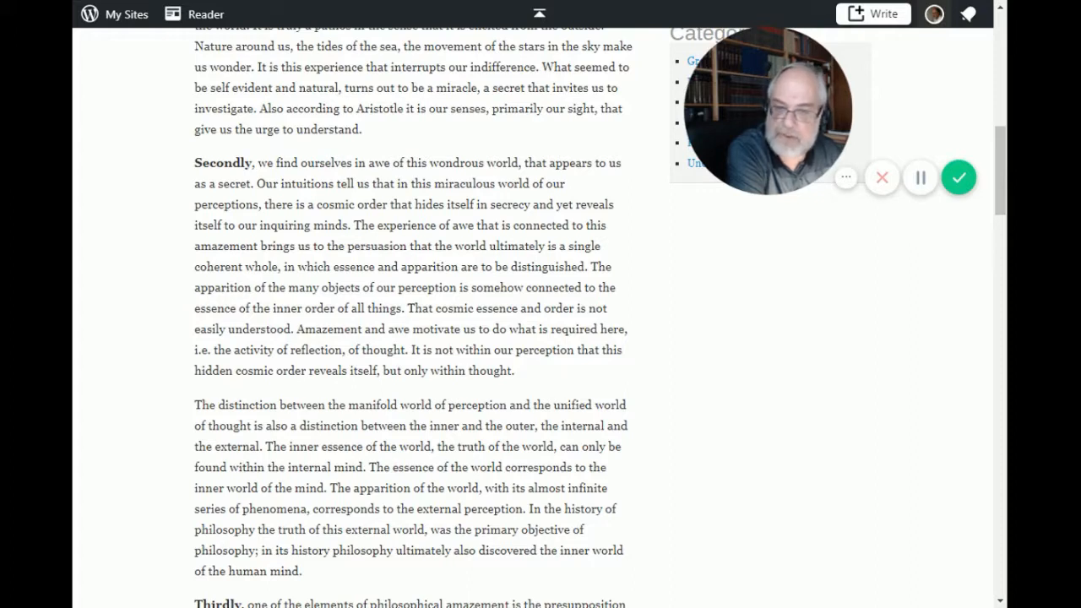
mouse_move(189, 385)
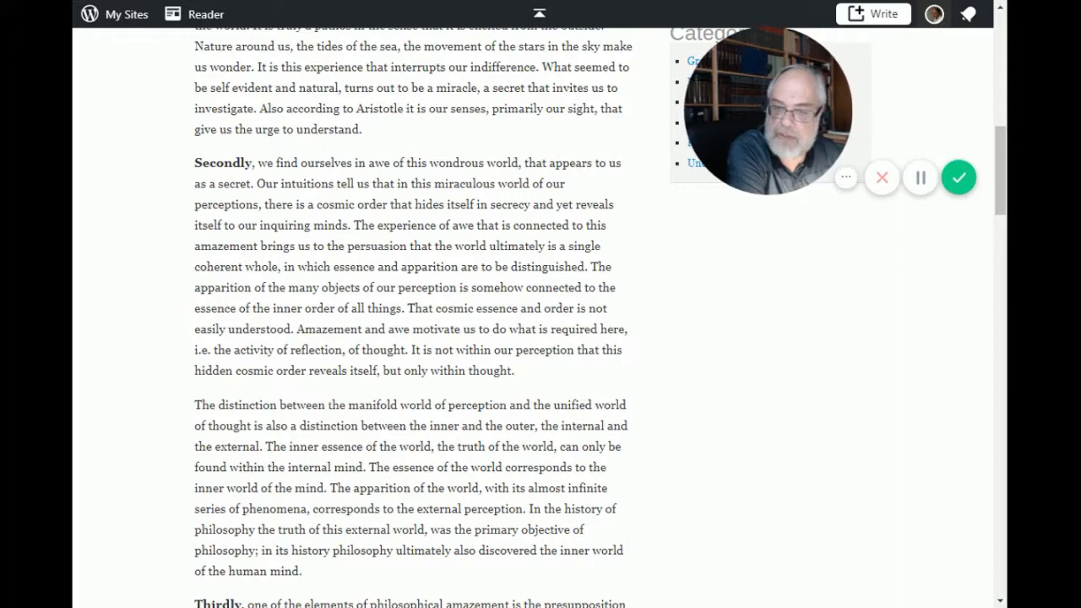
mouse_move(345, 385)
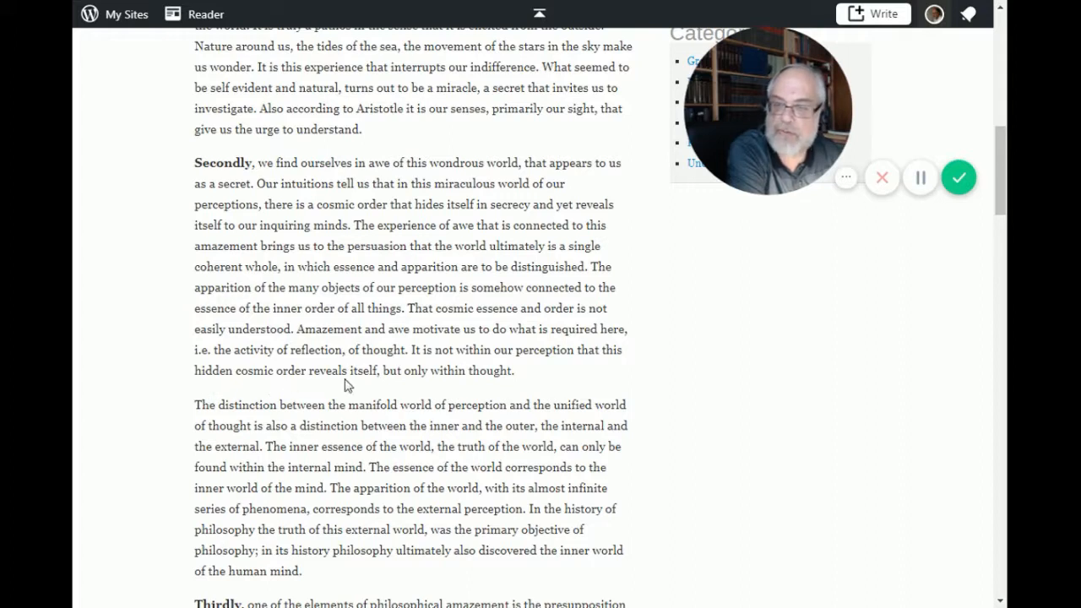
mouse_move(179, 402)
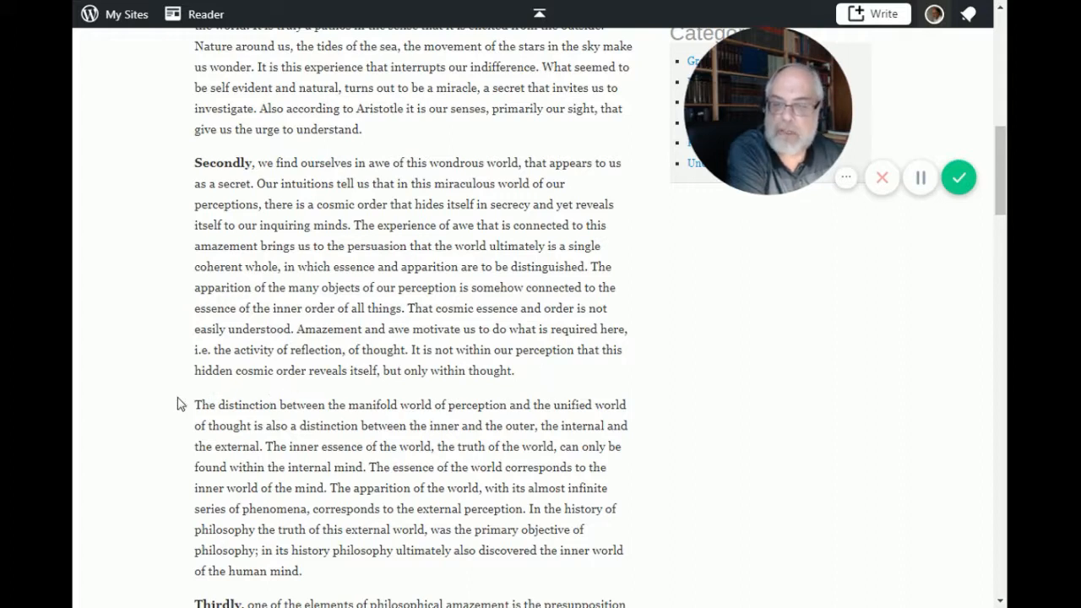
scroll("down", 3)
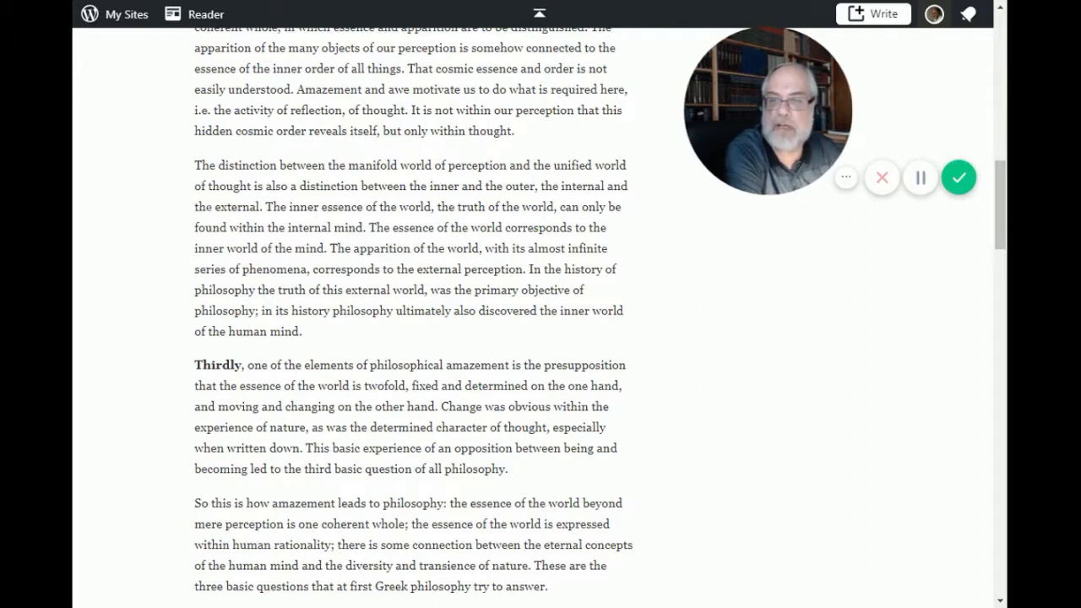
mouse_move(410, 218)
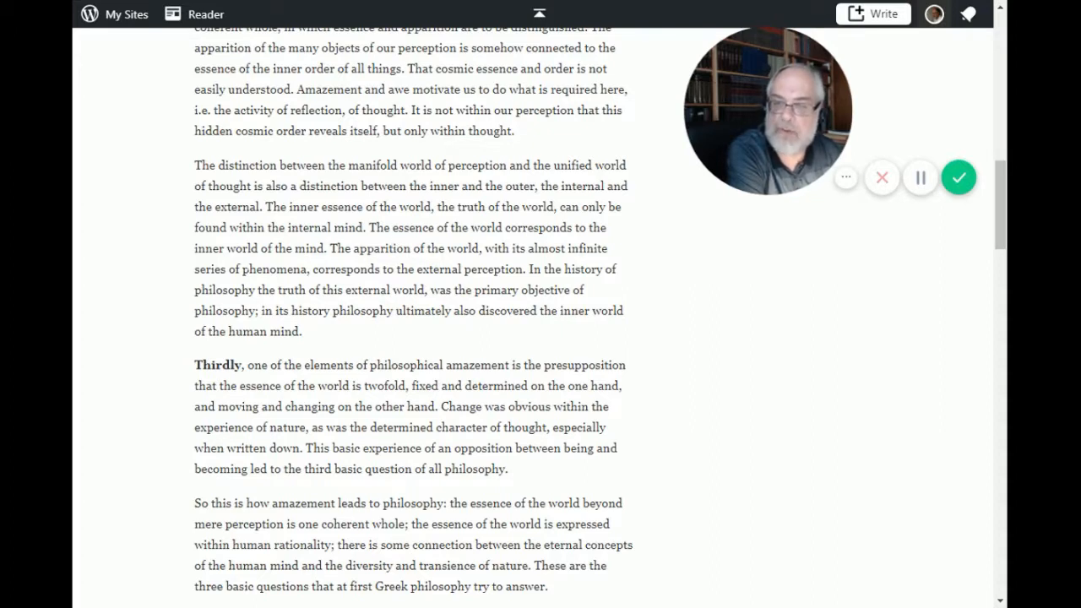
mouse_move(385, 263)
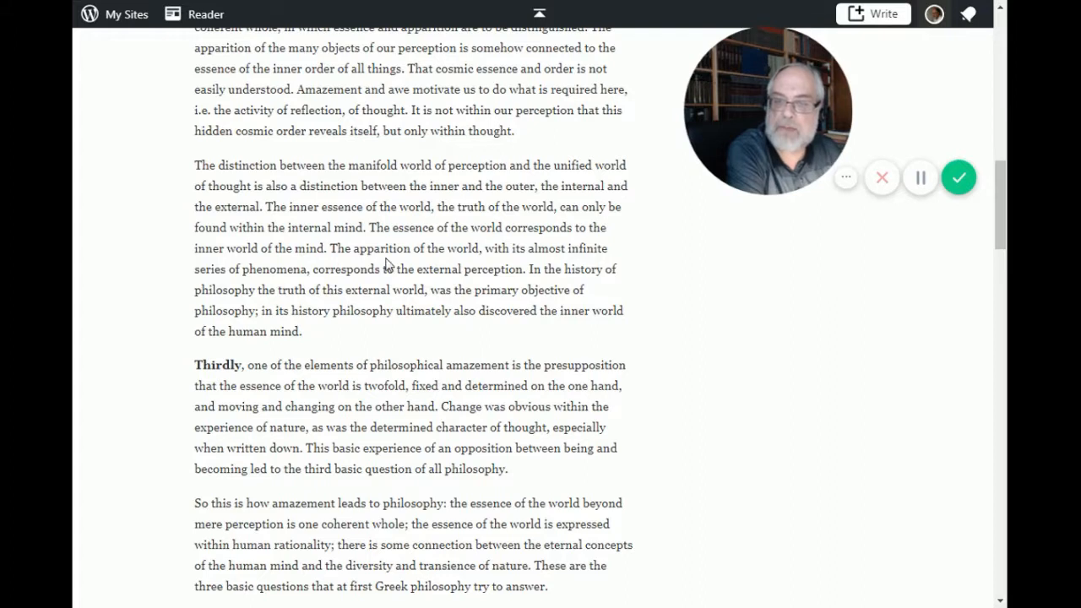
mouse_move(446, 291)
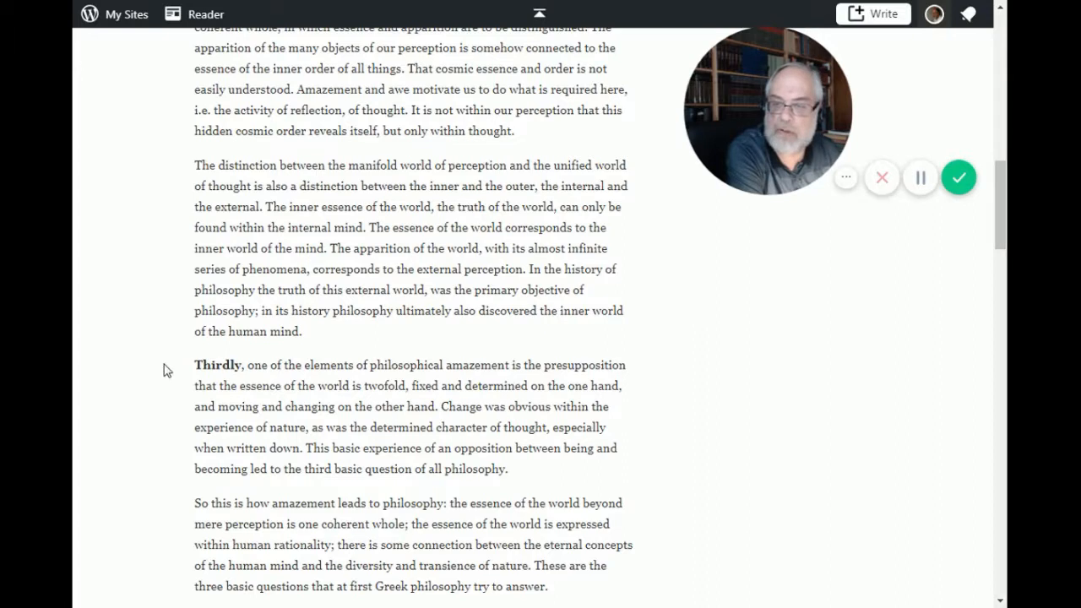
scroll("down", 3)
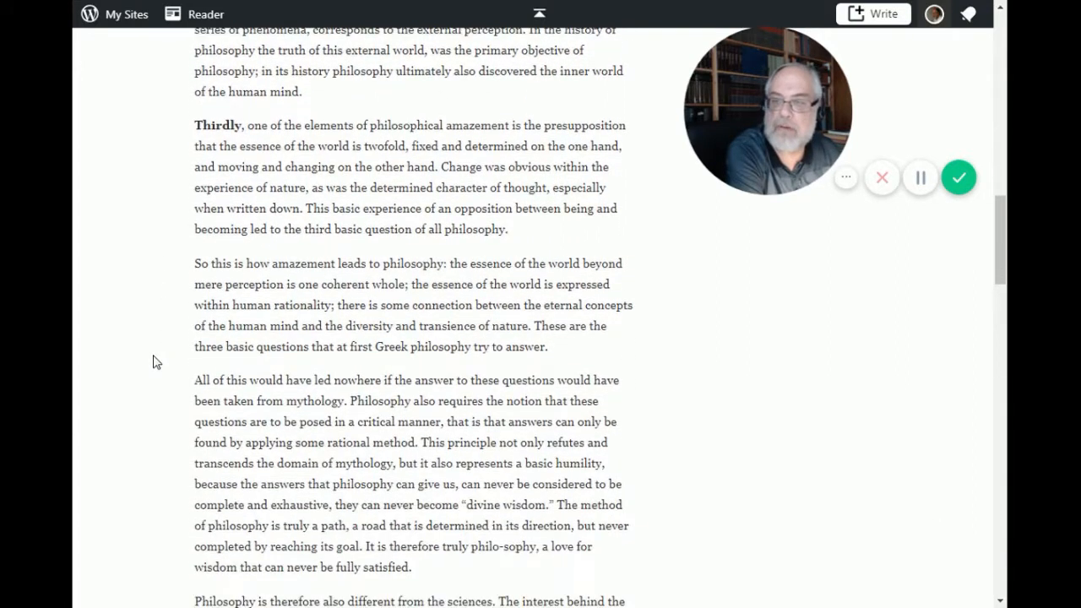
mouse_move(267, 159)
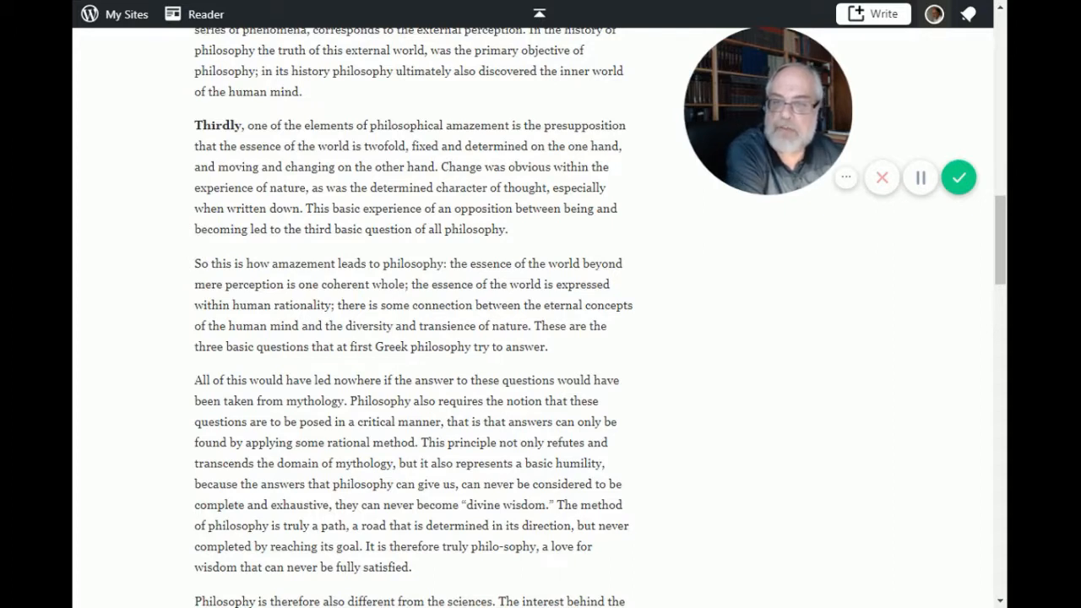
mouse_move(375, 166)
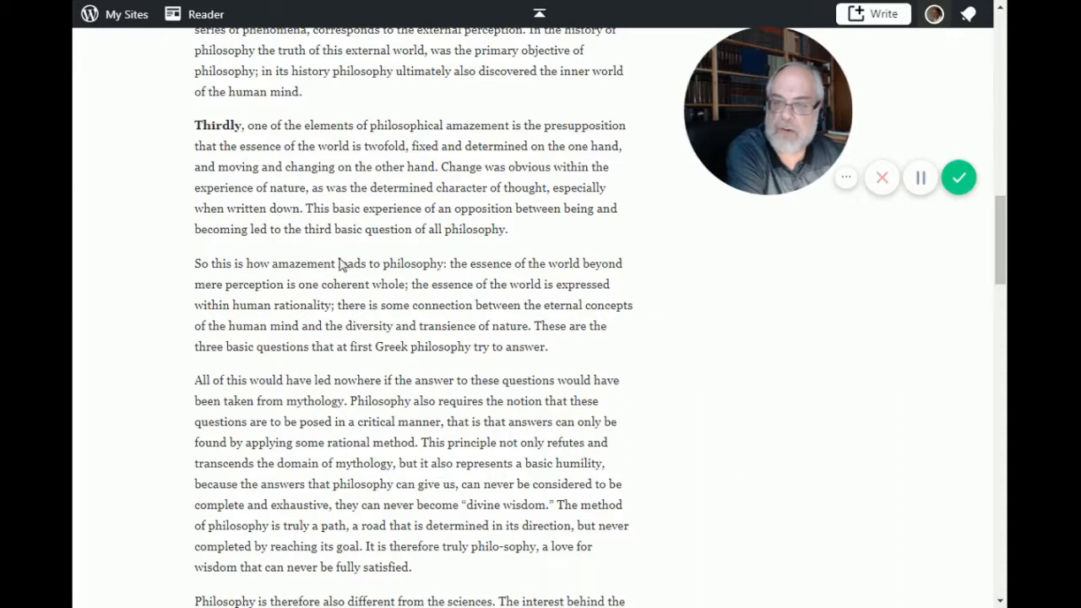
mouse_move(436, 277)
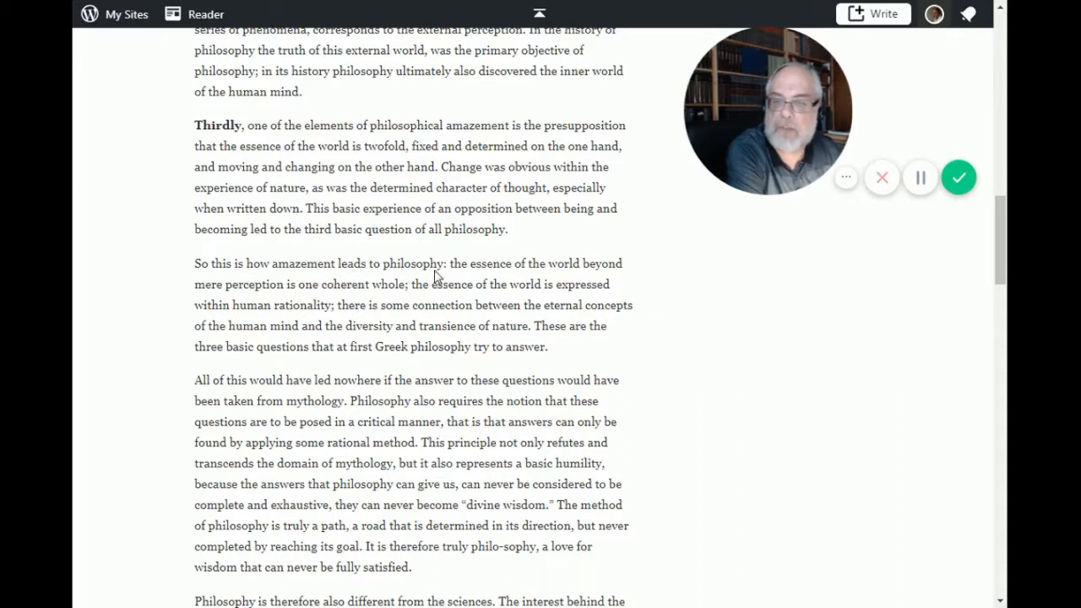
mouse_move(574, 257)
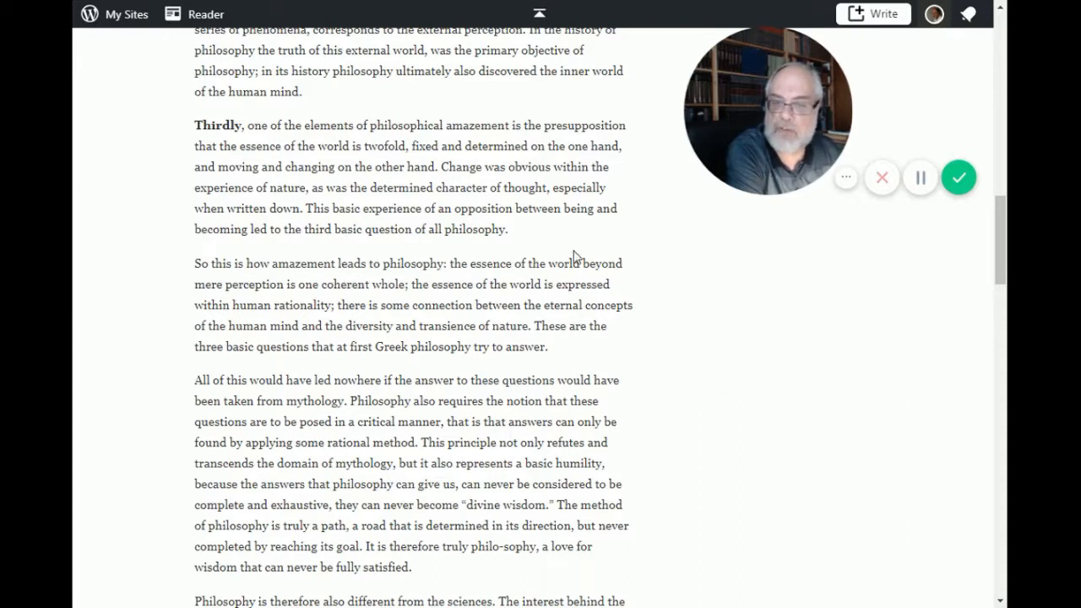
mouse_move(209, 246)
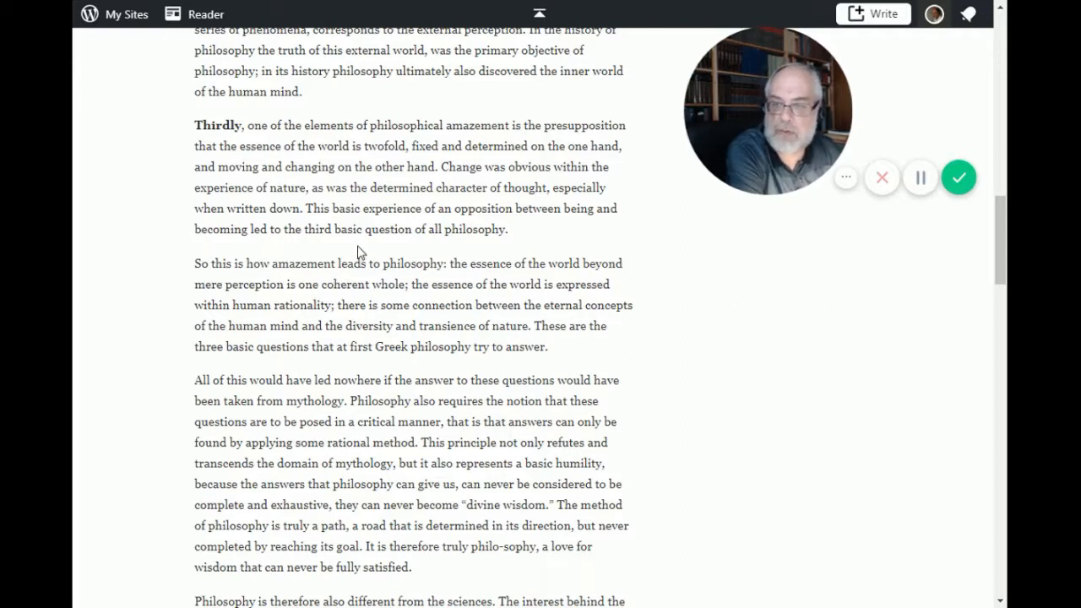
scroll("down", 3)
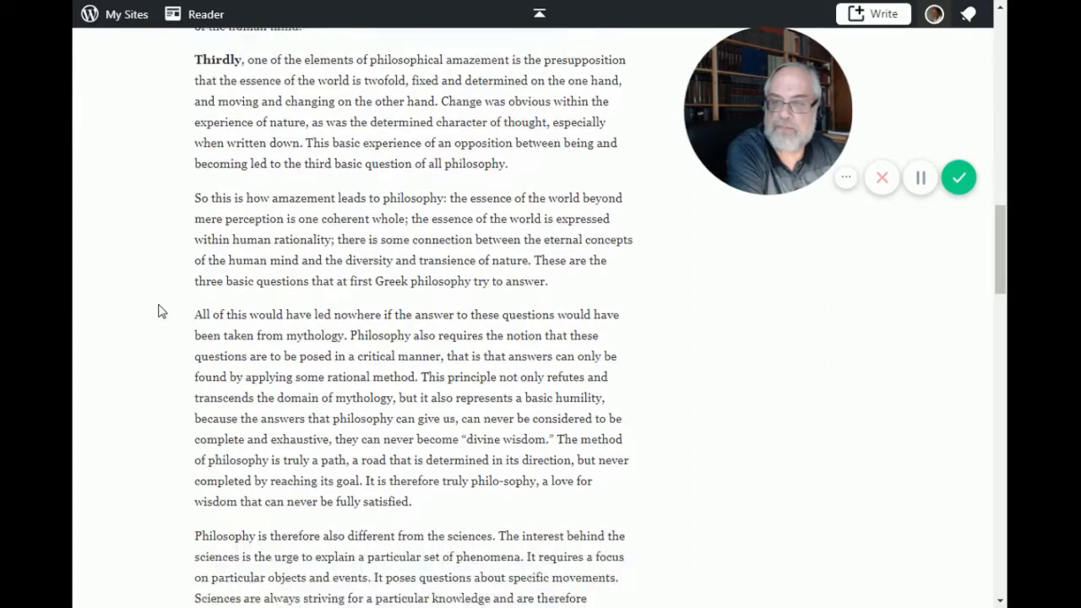
scroll("down", 3)
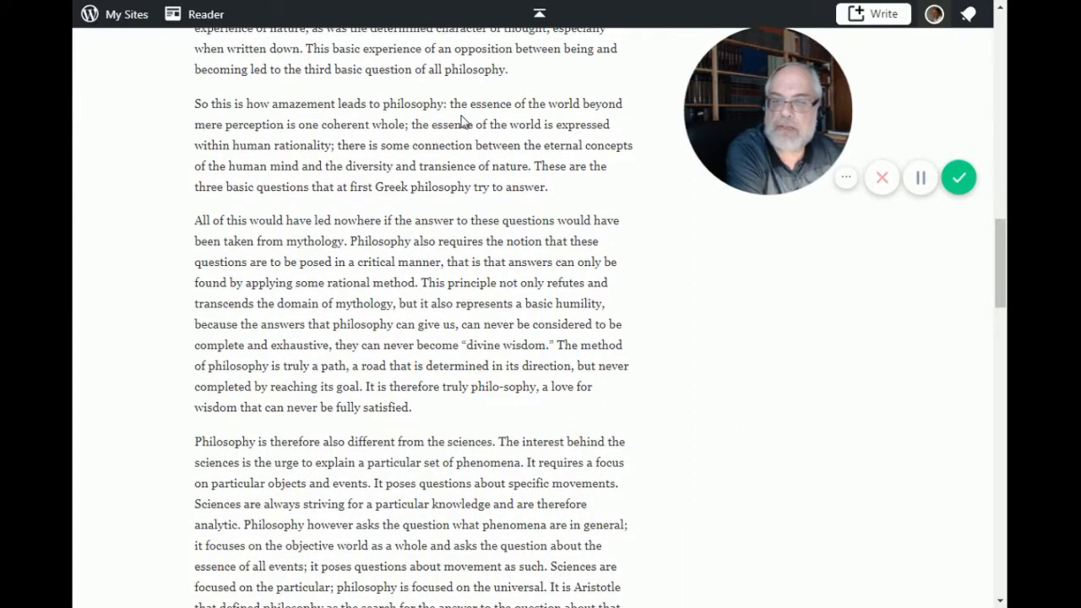
mouse_move(221, 139)
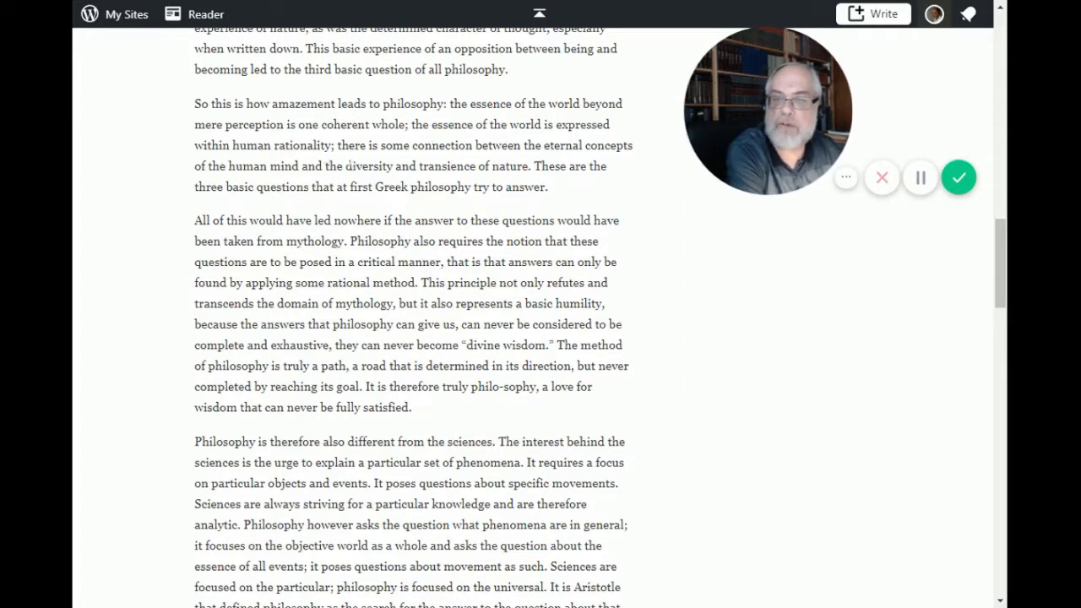
mouse_move(273, 178)
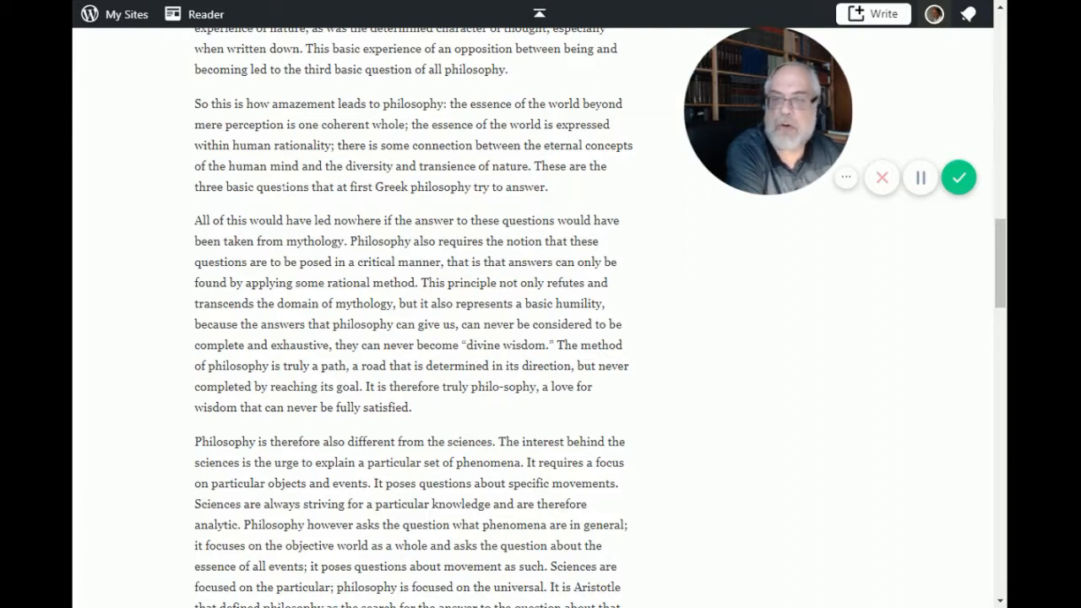
mouse_move(405, 203)
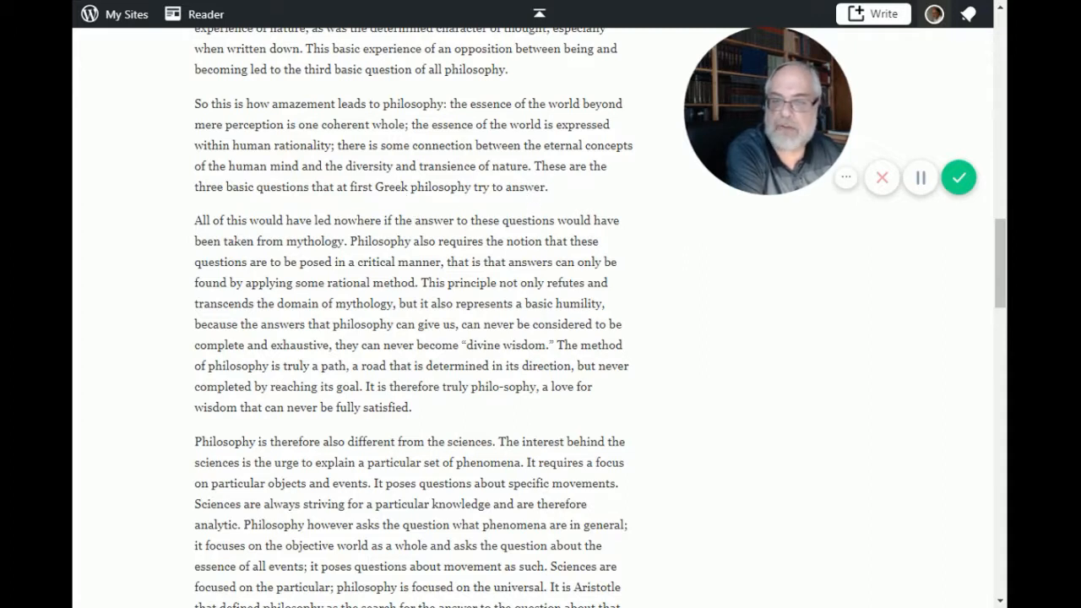
scroll("down", 3)
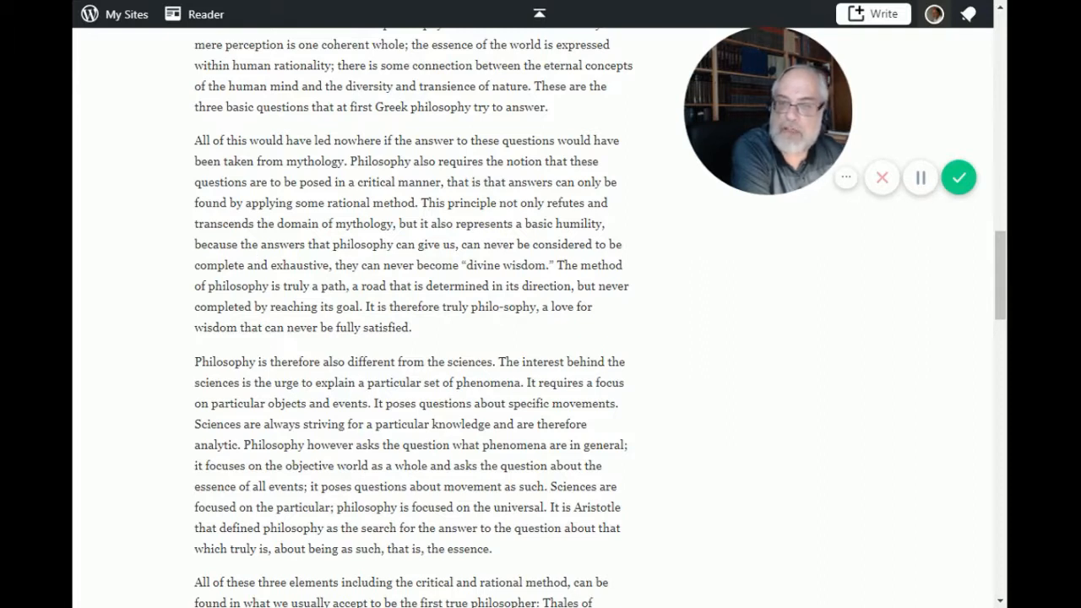
mouse_move(412, 243)
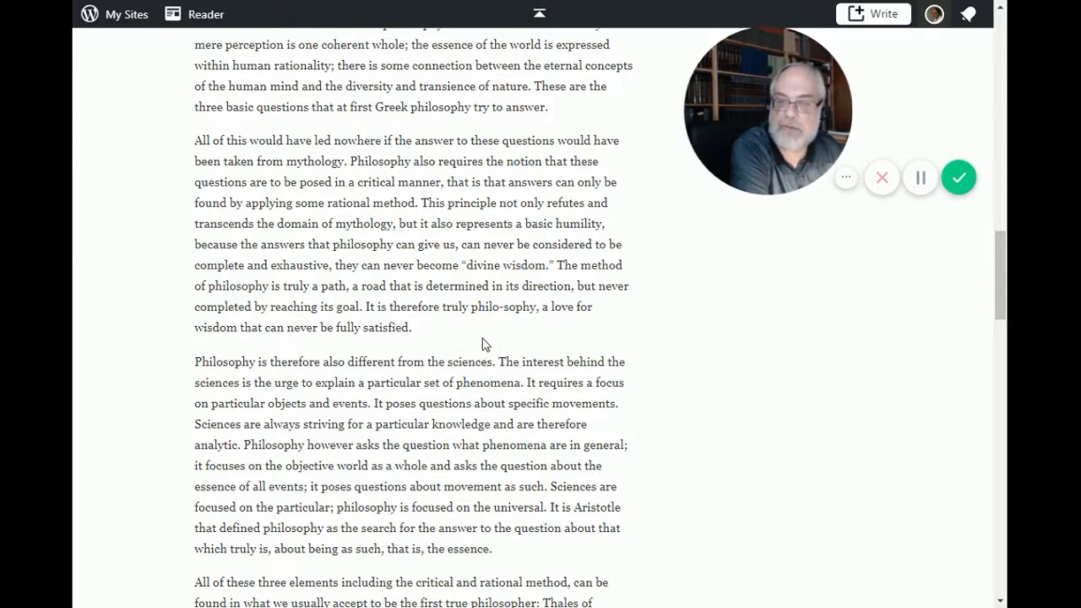
mouse_move(228, 350)
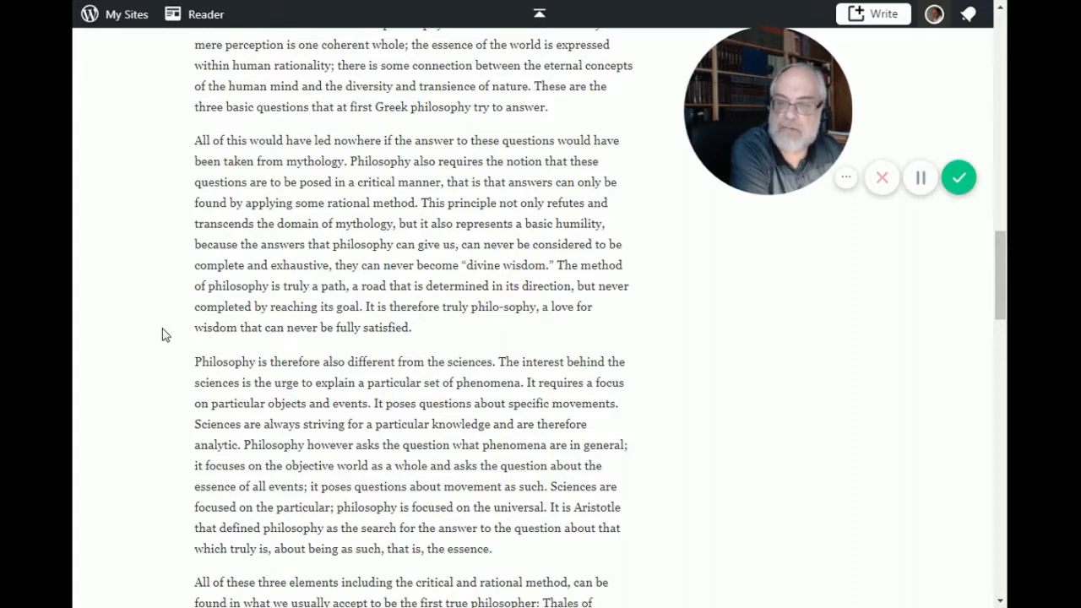
scroll("down", 3)
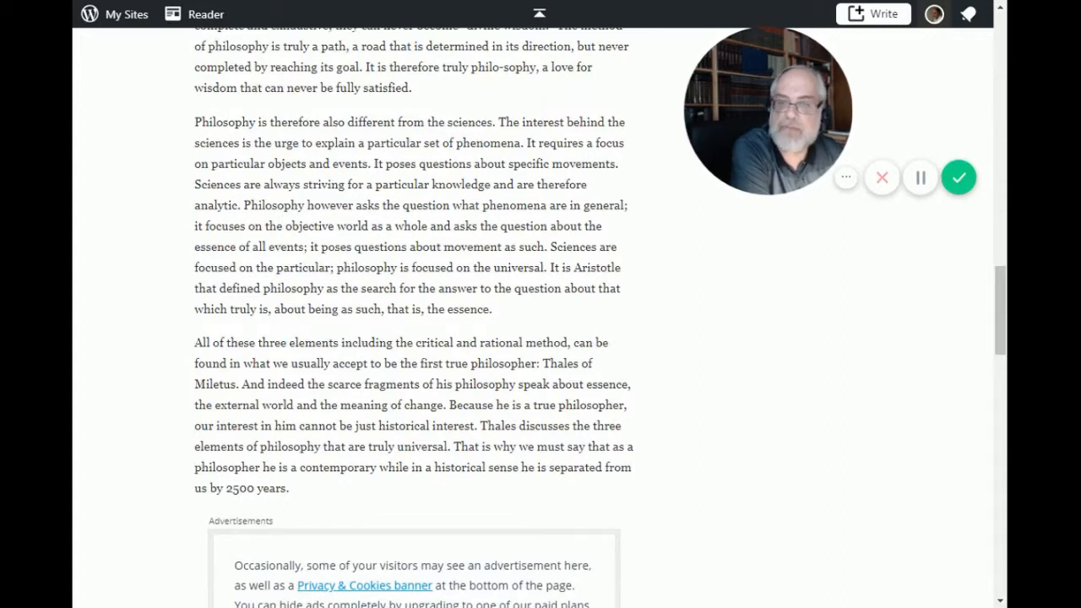
mouse_move(235, 161)
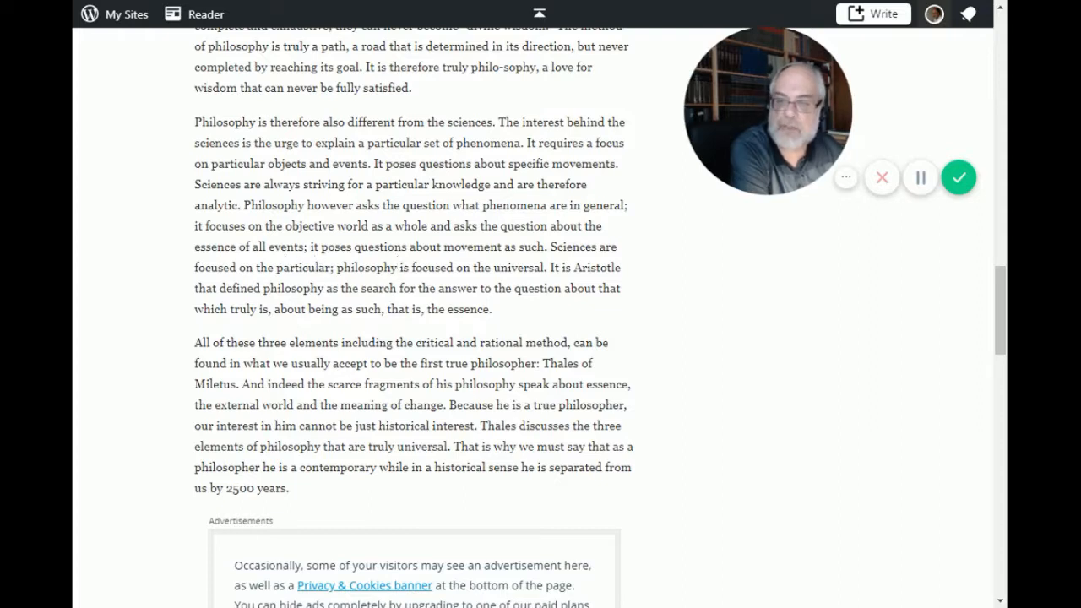
mouse_move(541, 263)
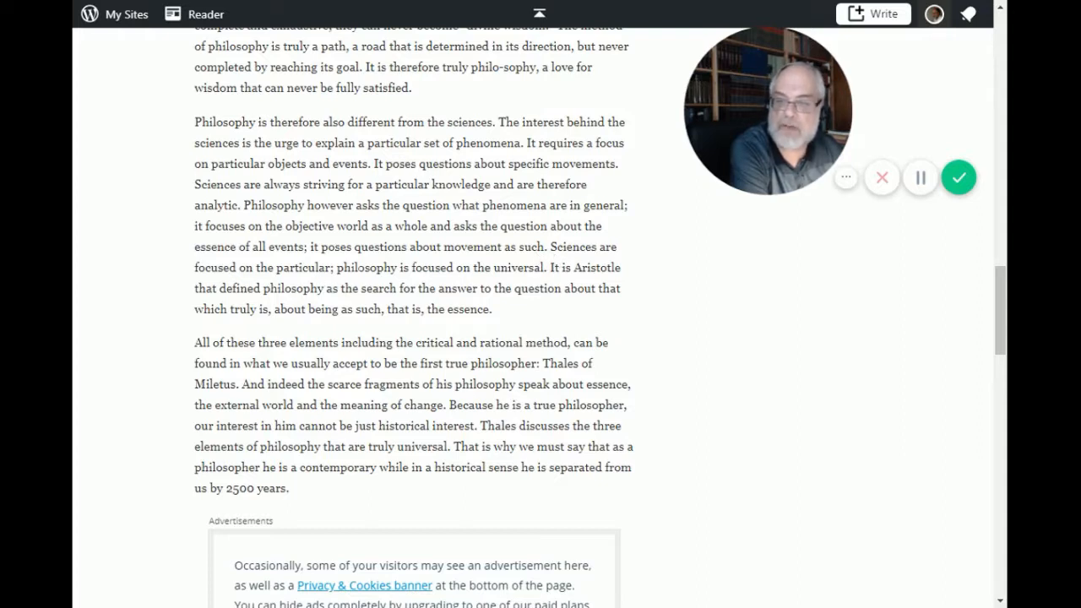
mouse_move(515, 282)
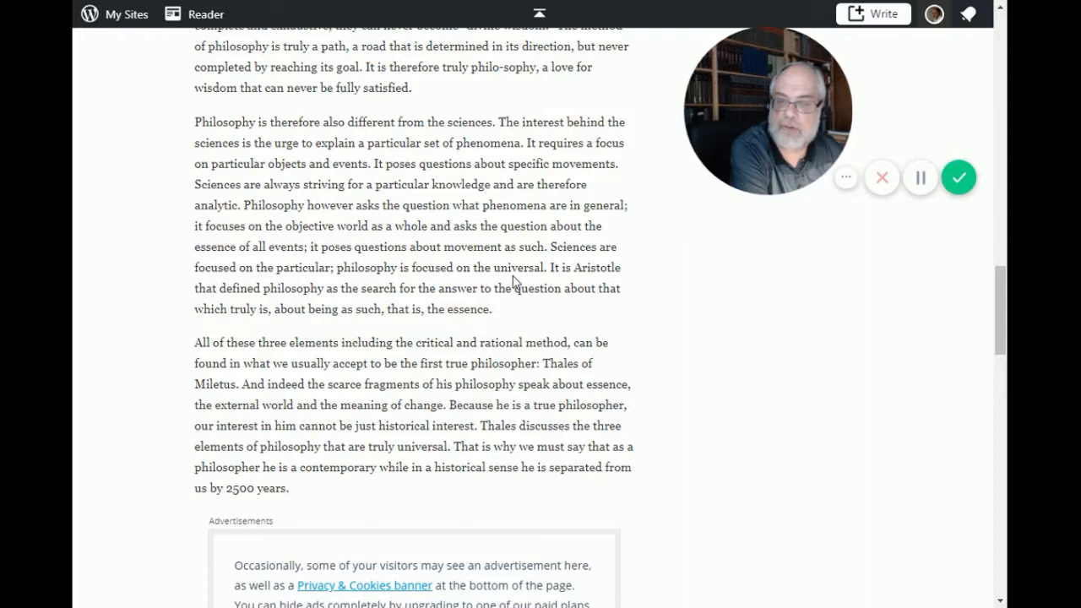
mouse_move(179, 308)
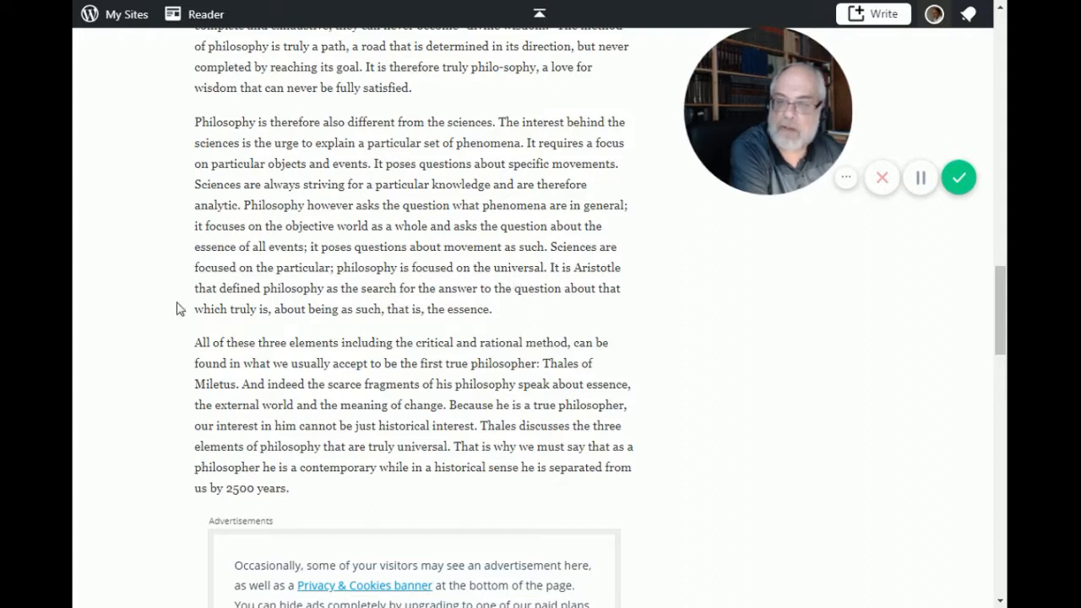
mouse_move(344, 306)
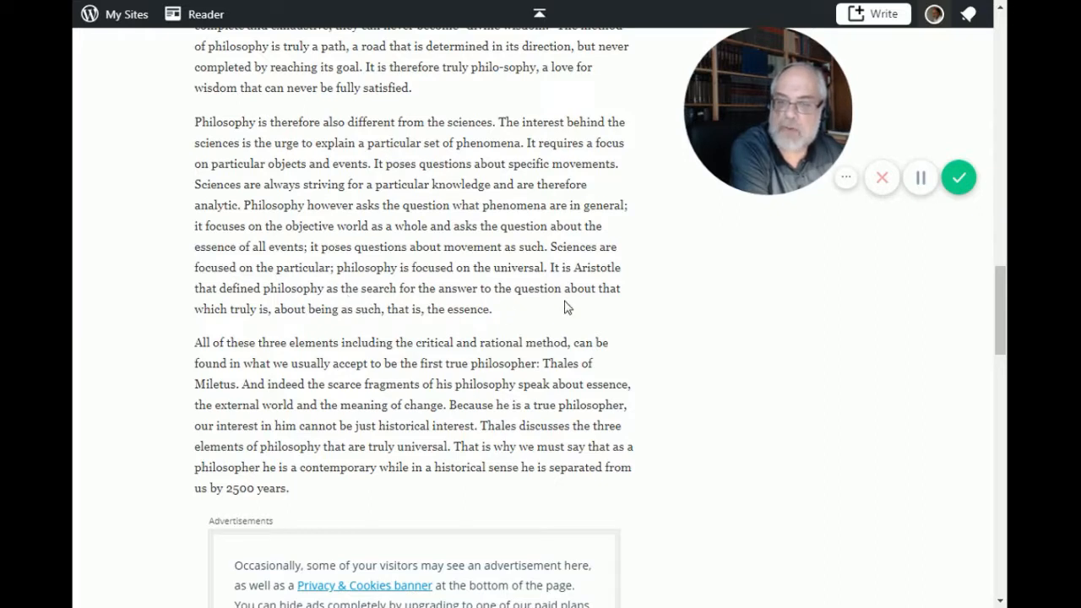
mouse_move(226, 330)
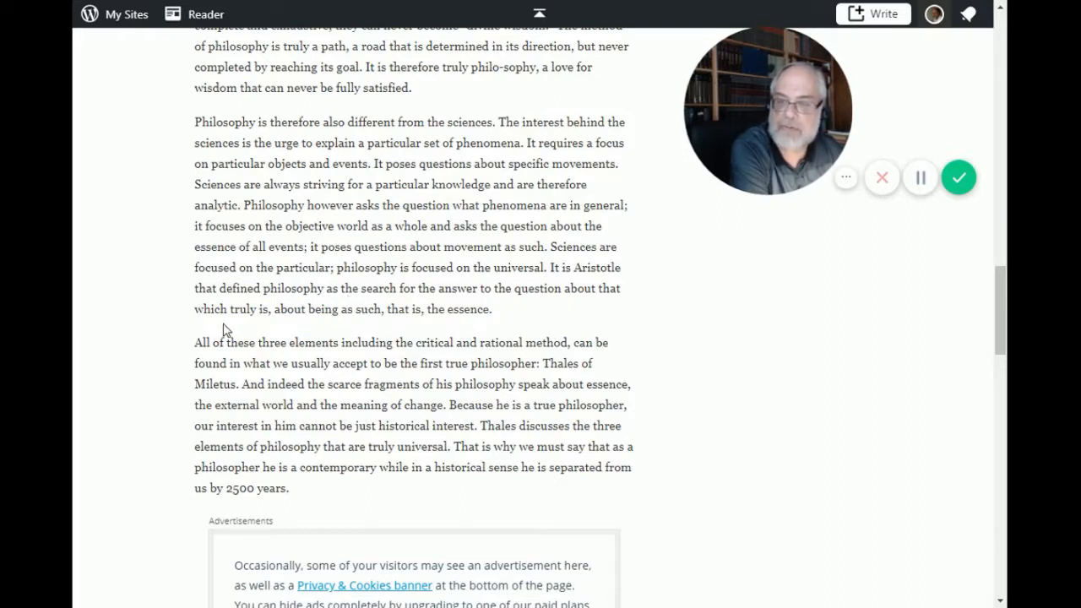
mouse_move(334, 326)
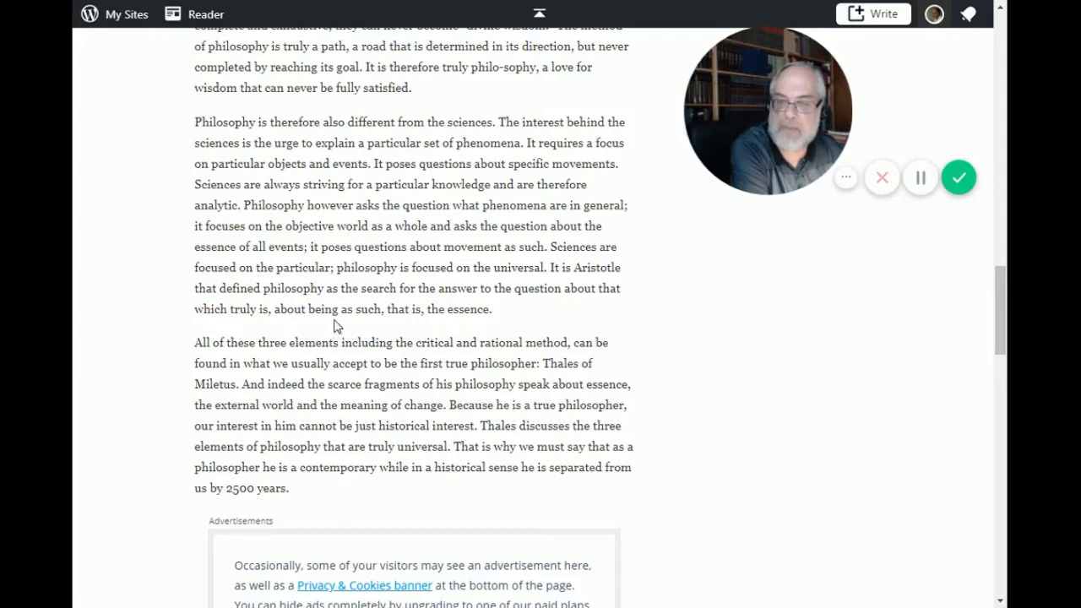
mouse_move(486, 336)
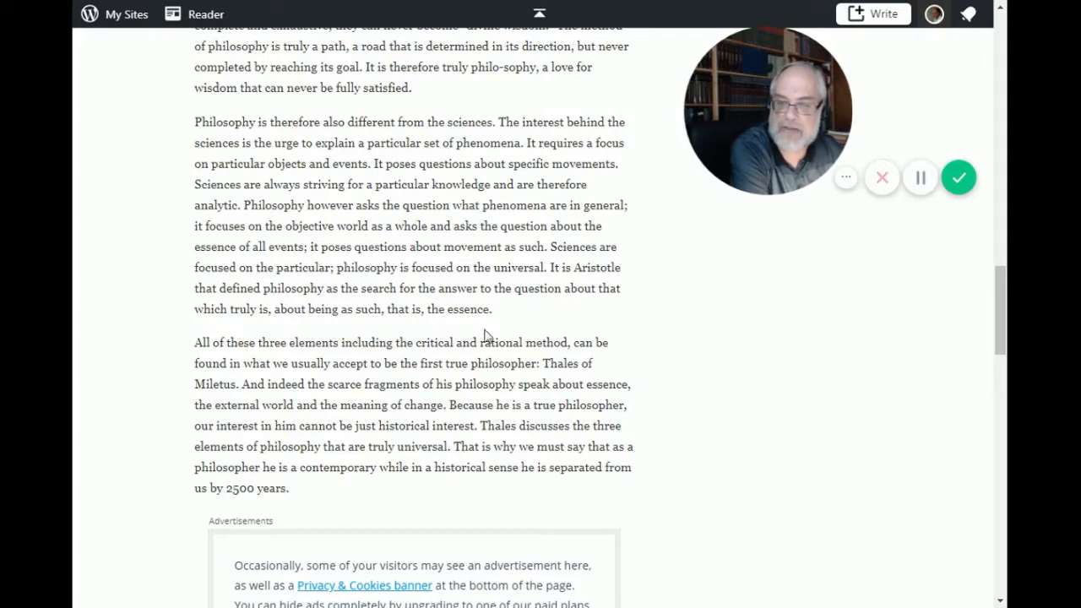
scroll("down", 3)
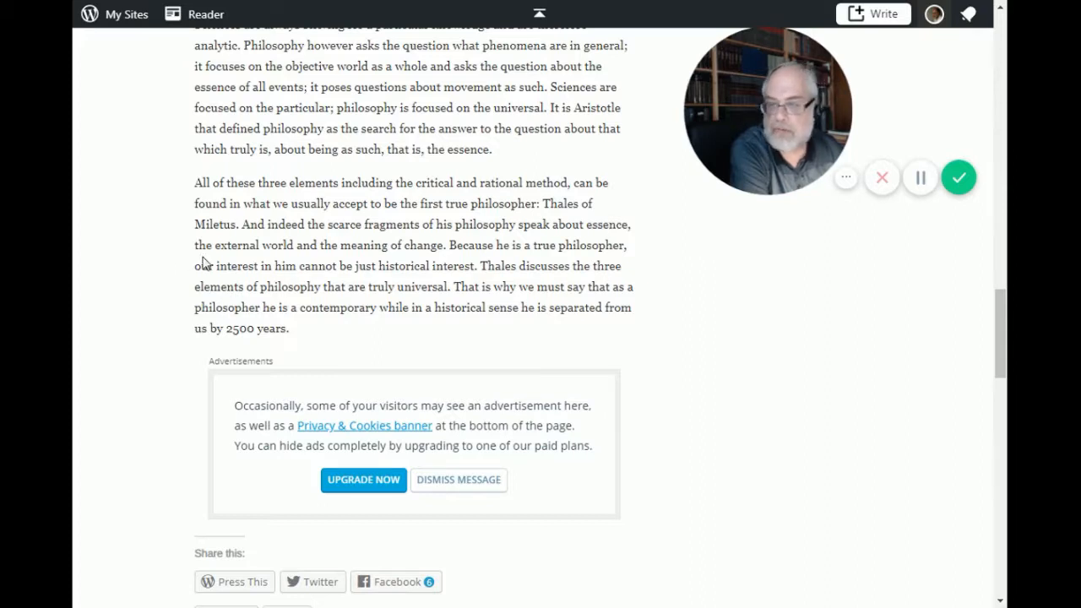
mouse_move(329, 260)
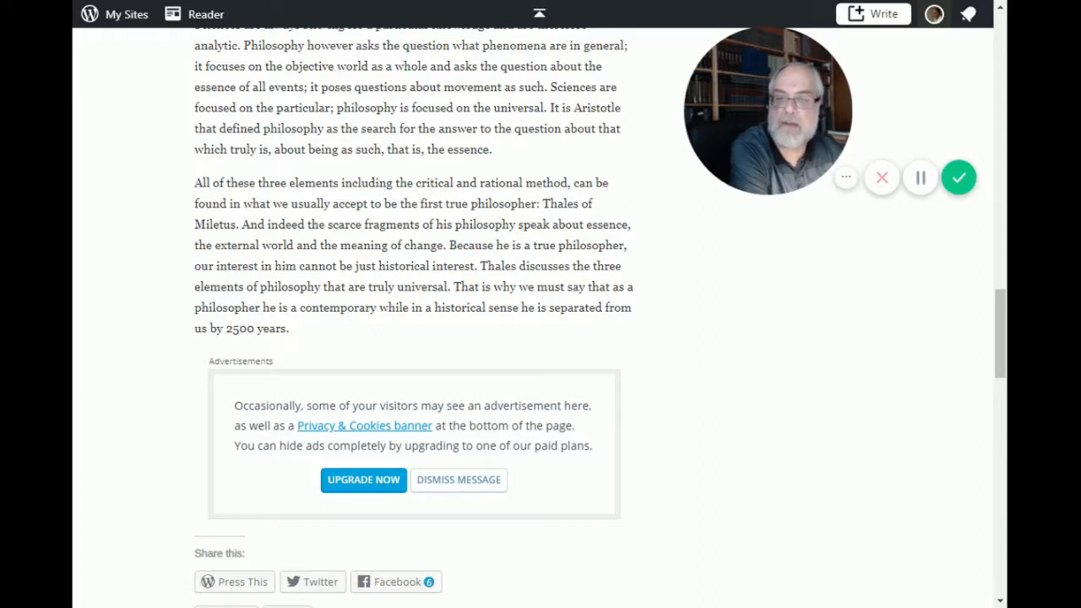
mouse_move(225, 301)
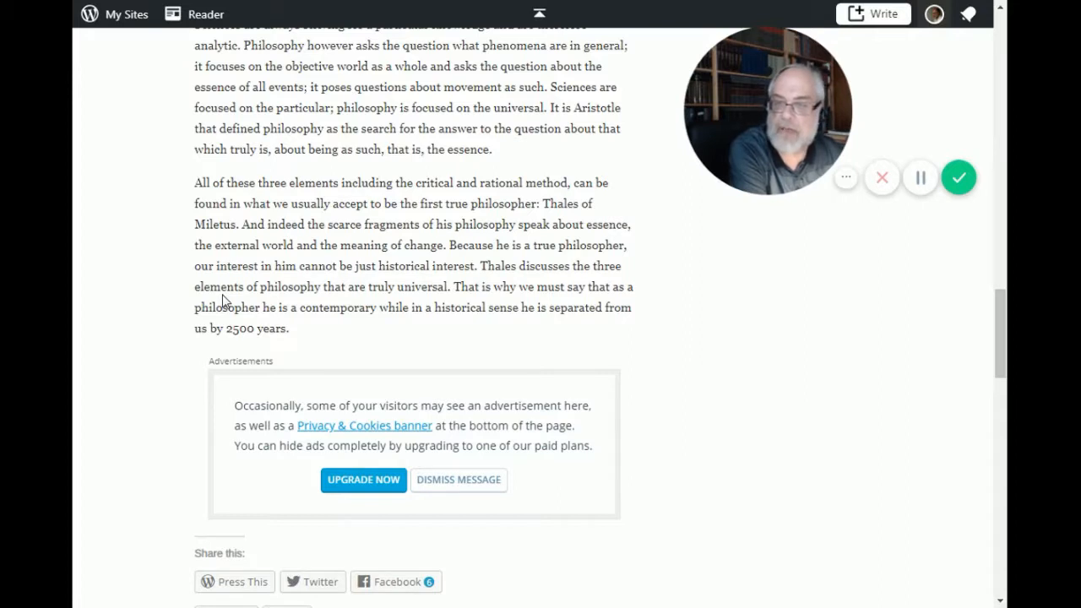
mouse_move(429, 304)
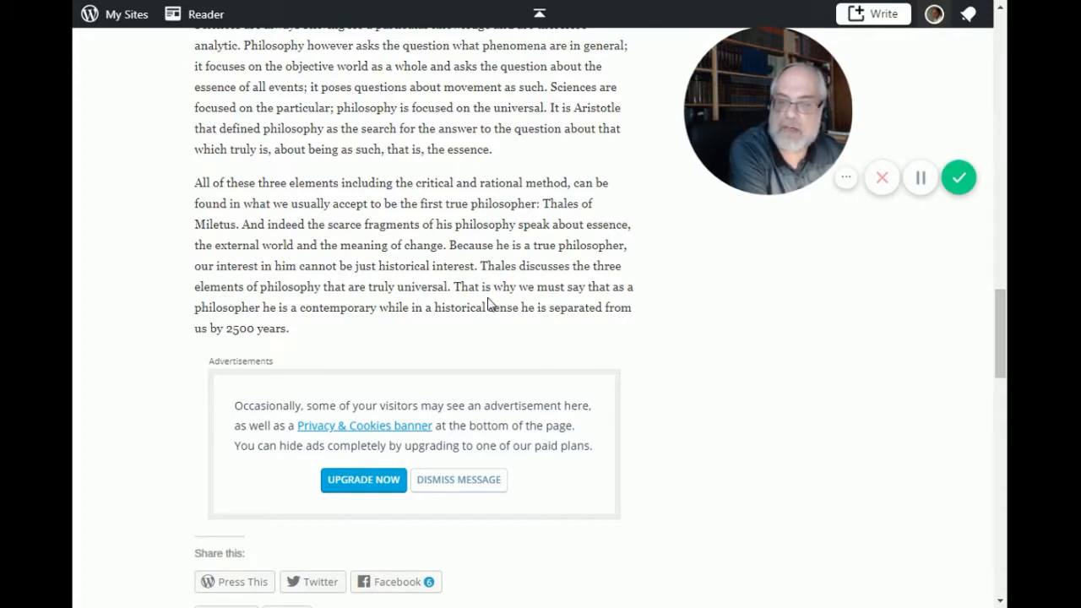
mouse_move(336, 329)
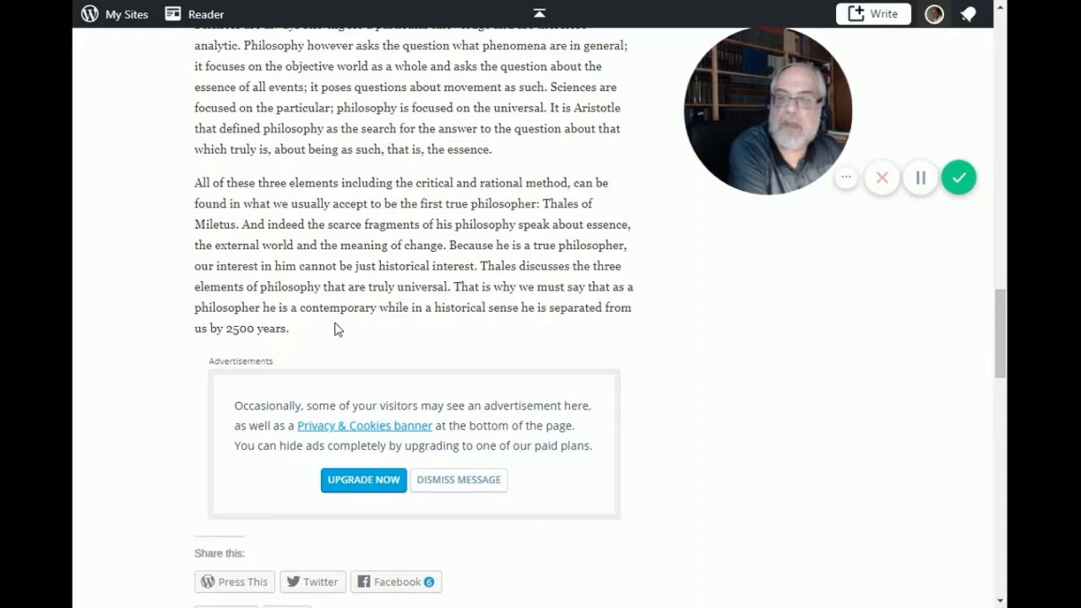
mouse_move(366, 329)
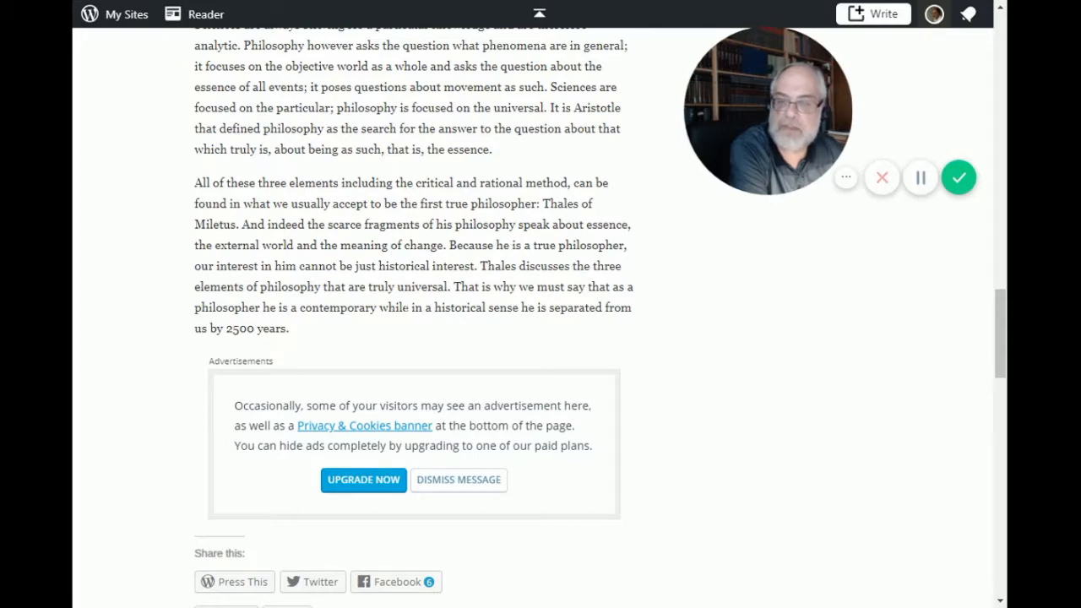
mouse_move(540, 323)
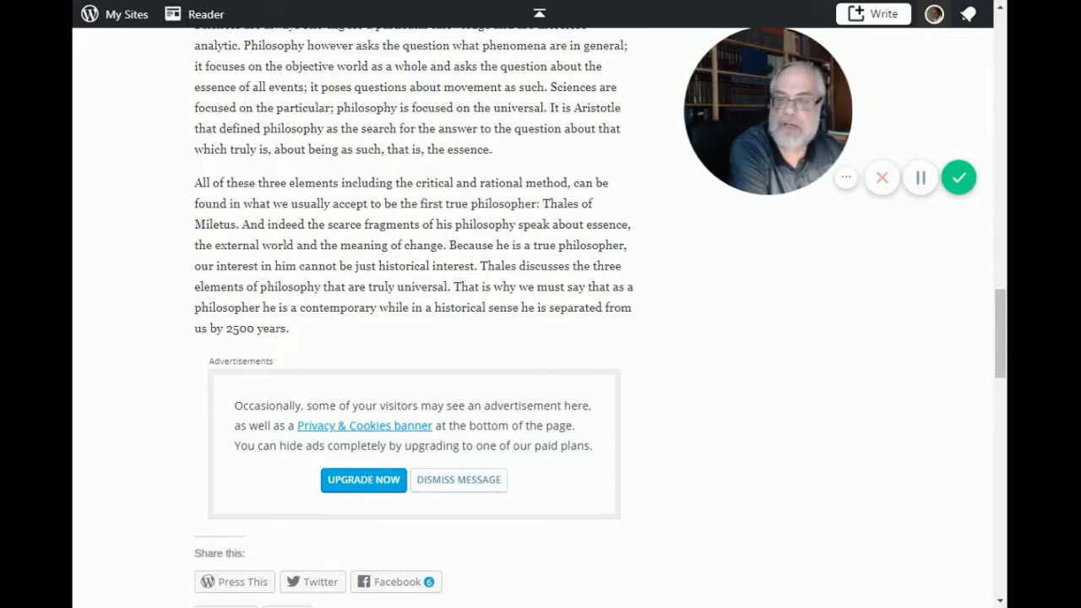
mouse_move(329, 336)
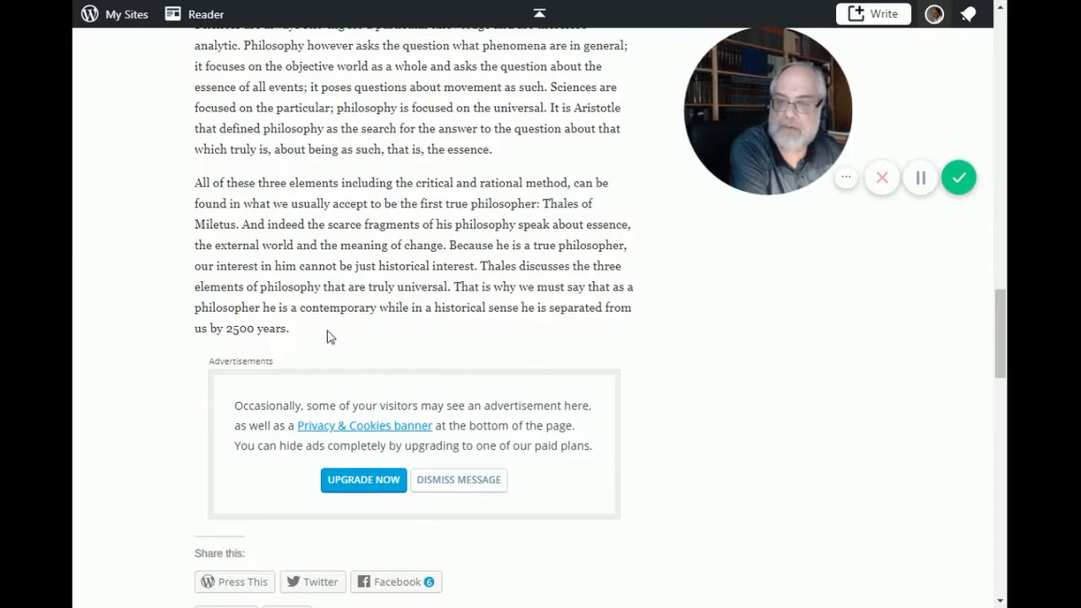